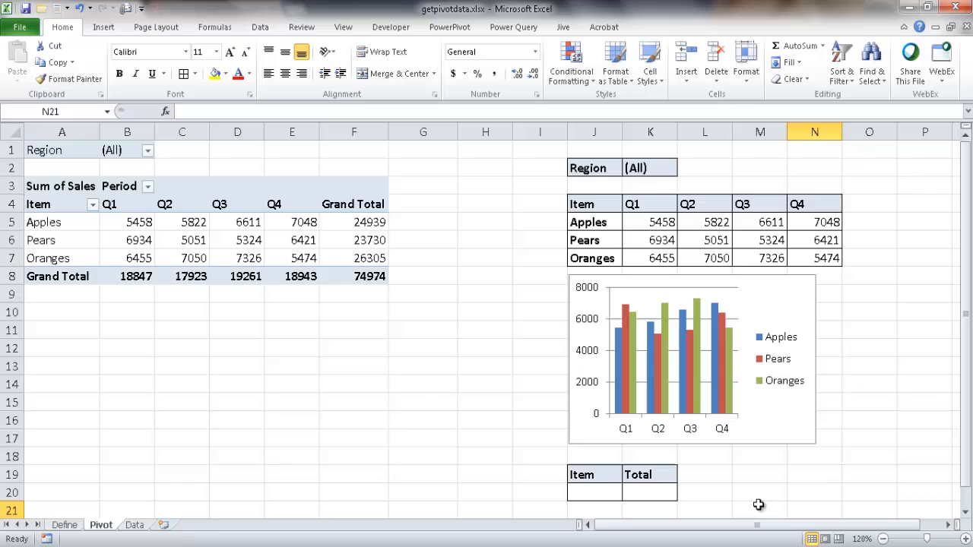
{"action": "mouse_move", "coordinate": [362, 237]}
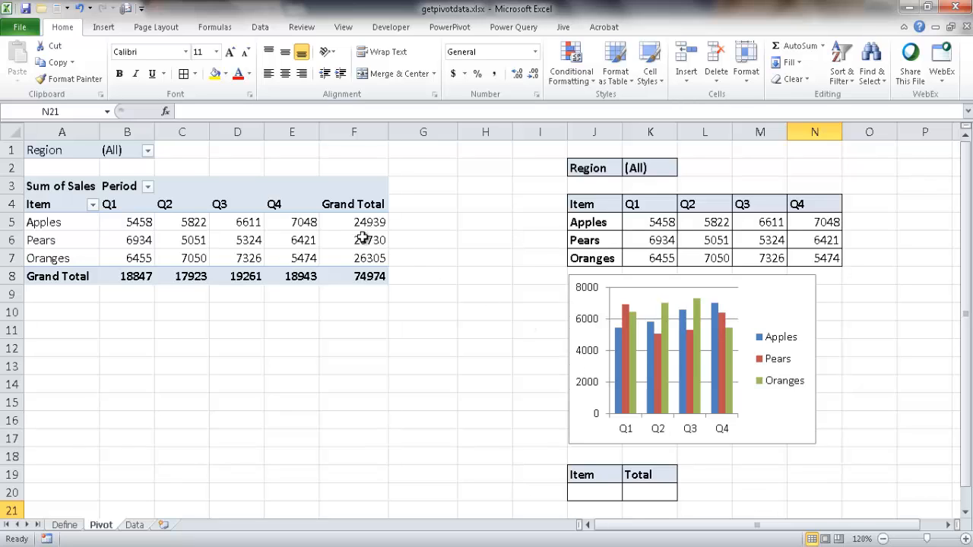
{"action": "mouse_move", "coordinate": [478, 298]}
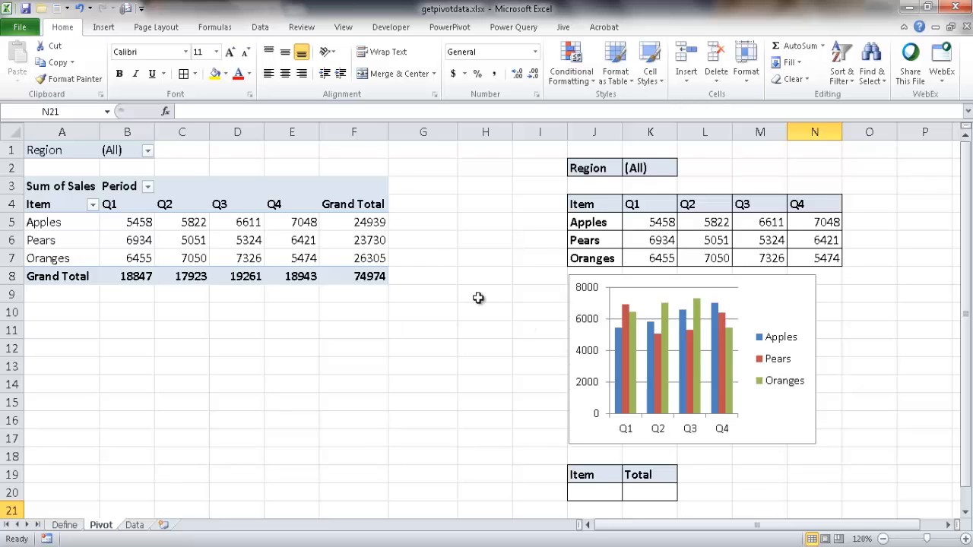
{"action": "mouse_move", "coordinate": [200, 253]}
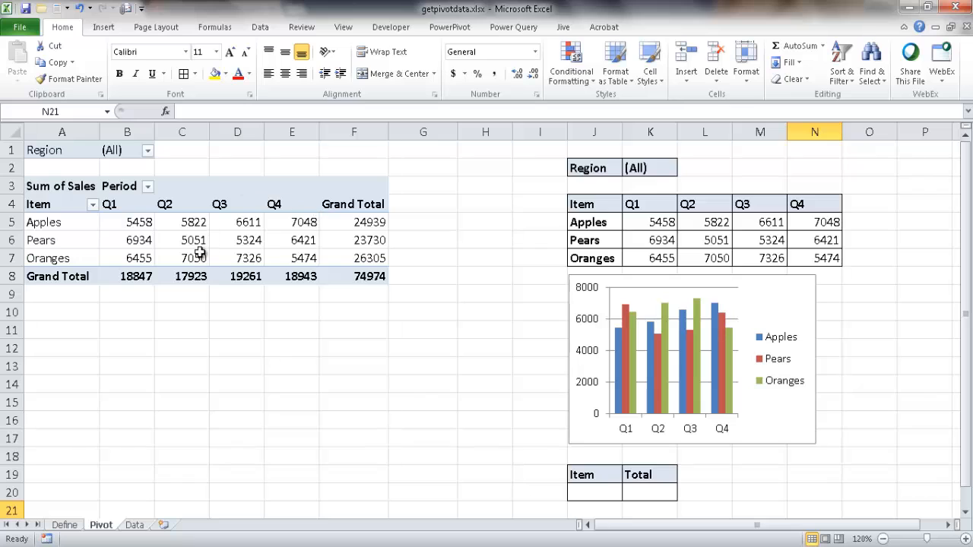
{"action": "mouse_move", "coordinate": [486, 277]}
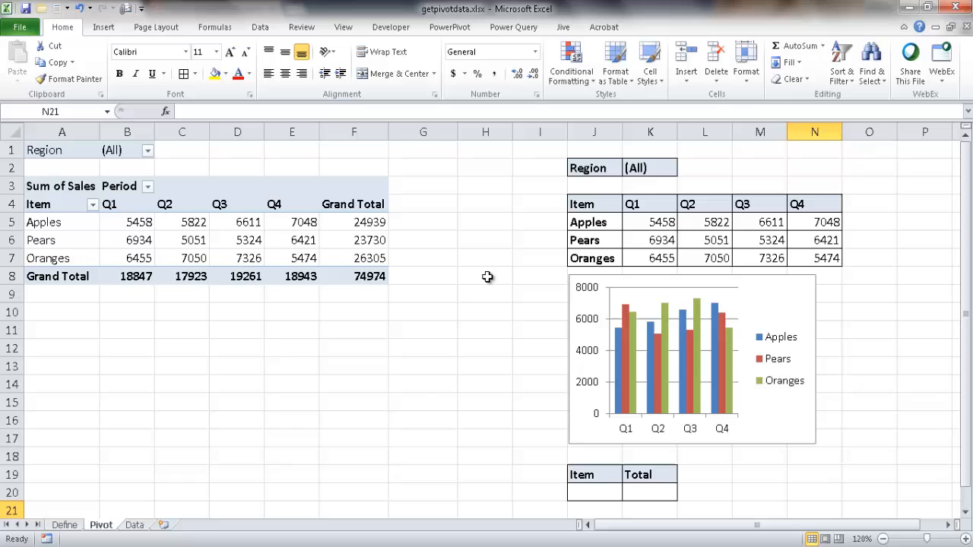
{"action": "mouse_move", "coordinate": [372, 228]}
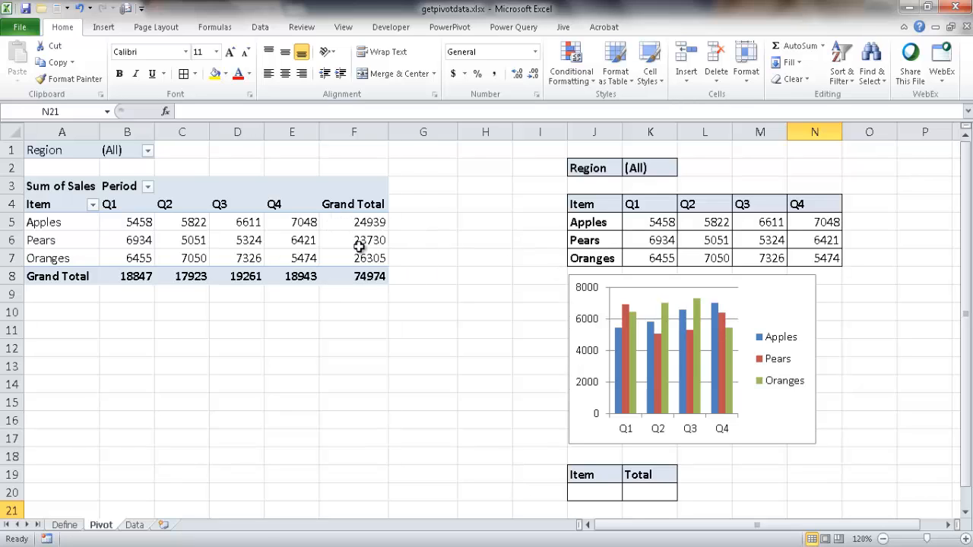
{"action": "mouse_move", "coordinate": [560, 231]}
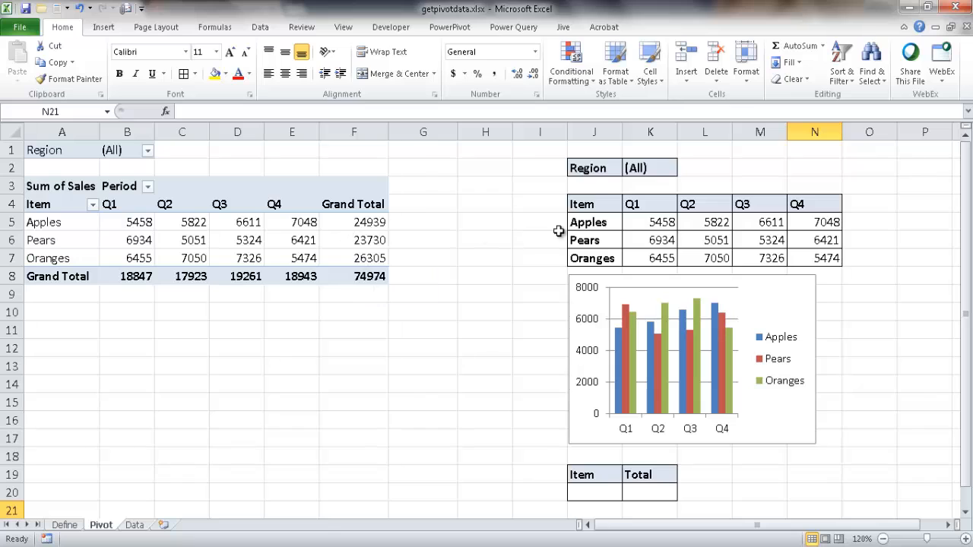
{"action": "mouse_move", "coordinate": [659, 289]}
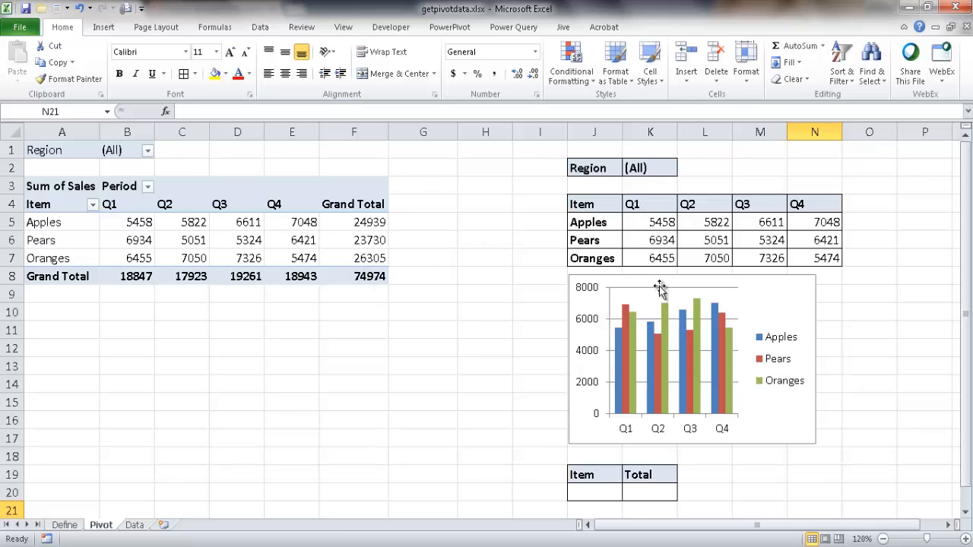
{"action": "mouse_move", "coordinate": [334, 265]}
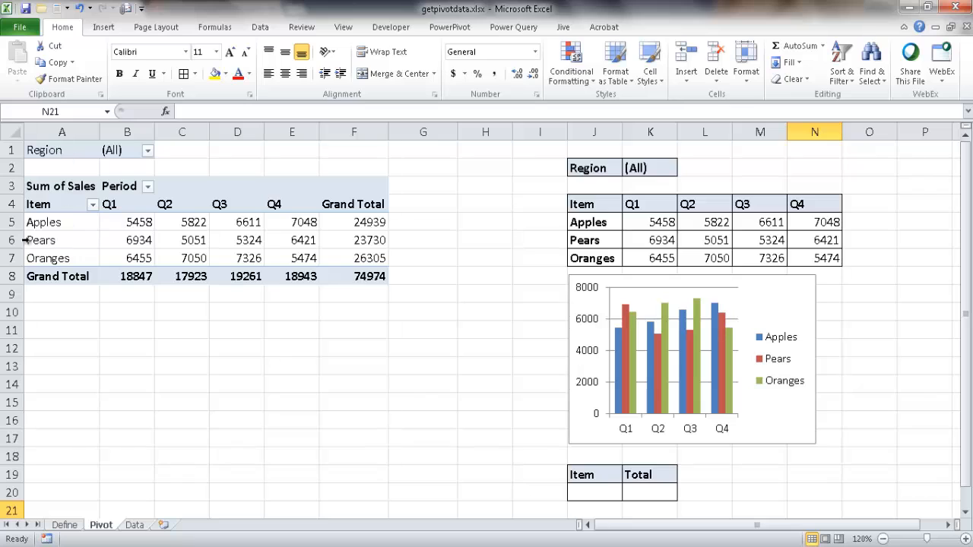
{"action": "mouse_move", "coordinate": [218, 194]}
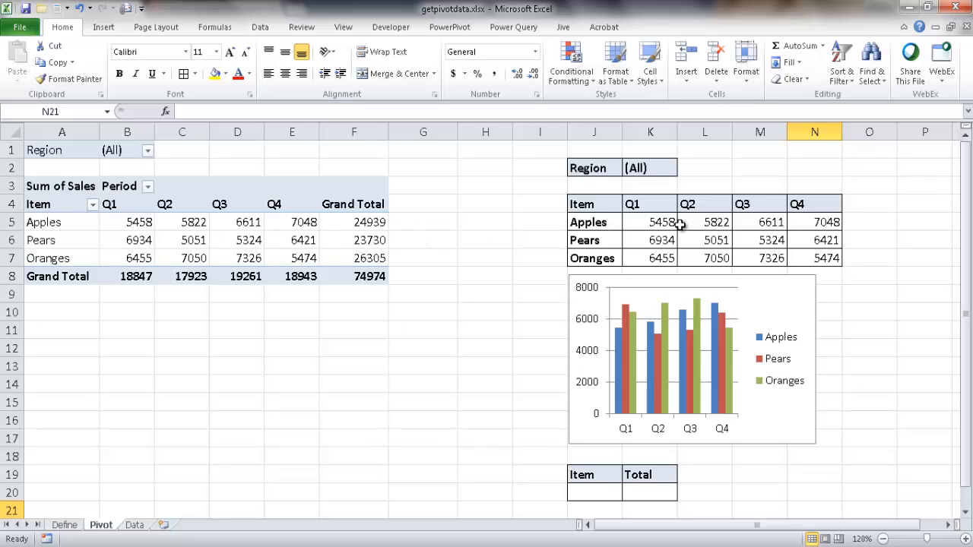
{"action": "mouse_move", "coordinate": [662, 244]}
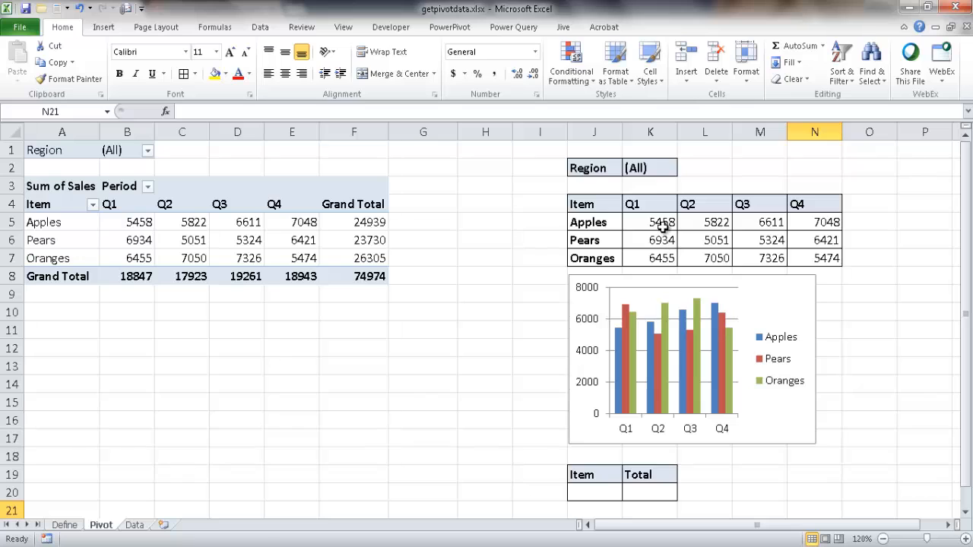
{"action": "mouse_move", "coordinate": [219, 245]}
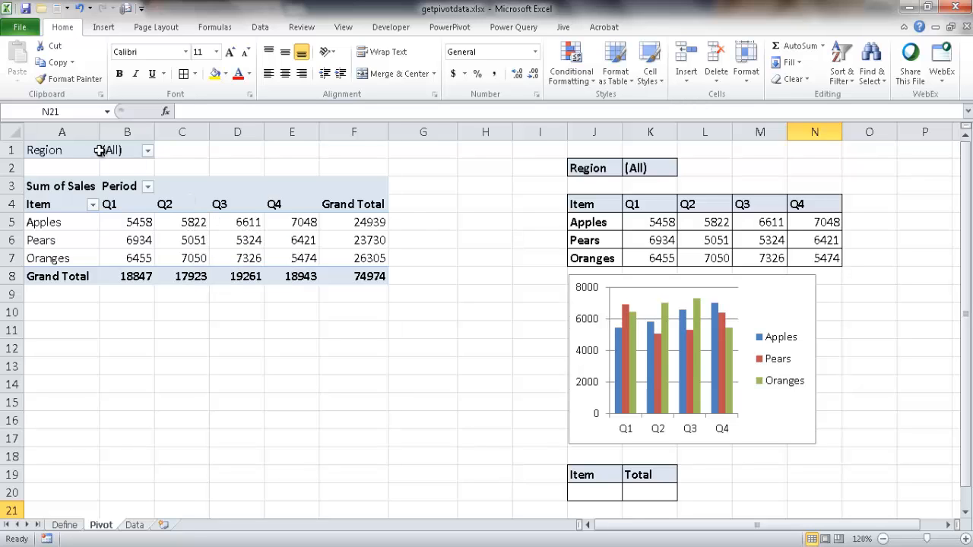
Compare the Apples Q1 pivot value with the dashboard's Apples Q1 GETPIVOTDATA formula.
{"action": "left_click", "coordinate": [127, 222]}
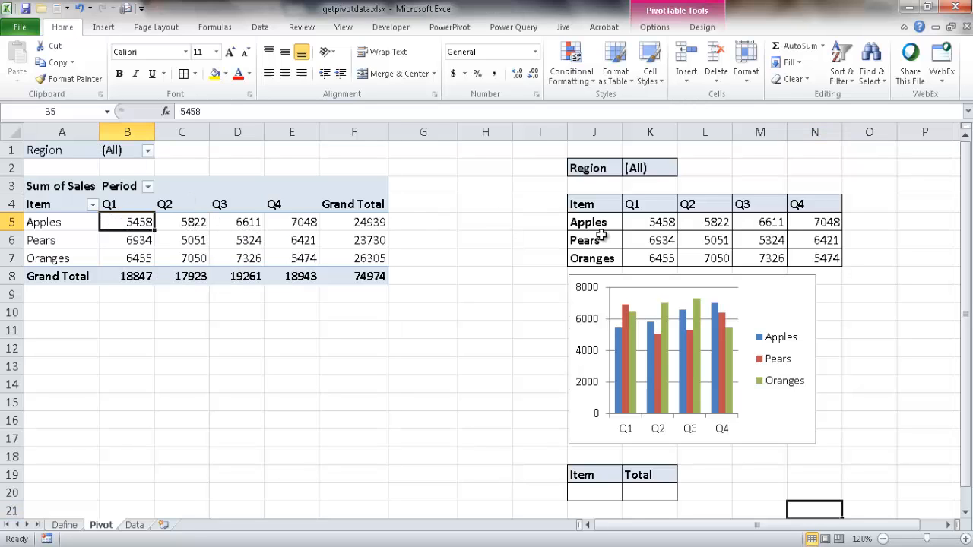
{"action": "left_click", "coordinate": [651, 222]}
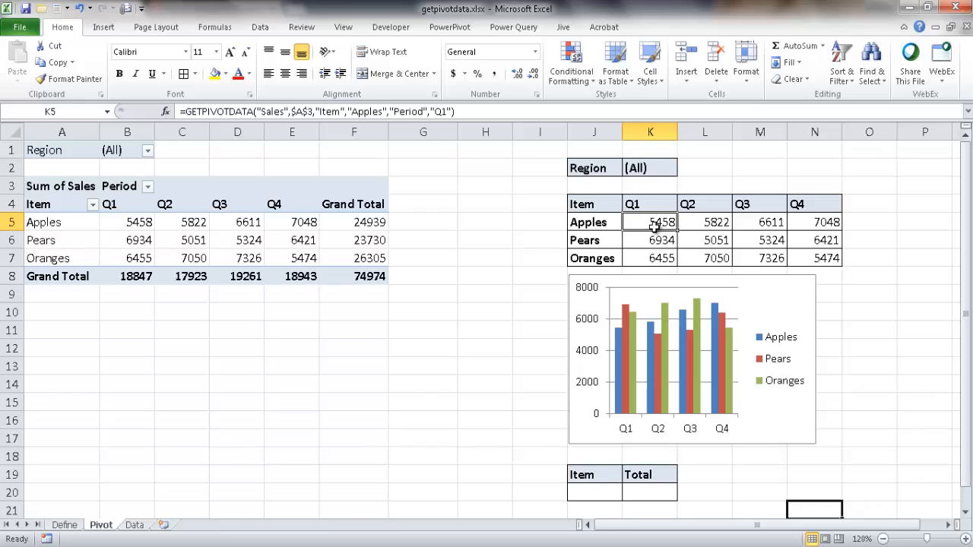
{"action": "mouse_move", "coordinate": [137, 222]}
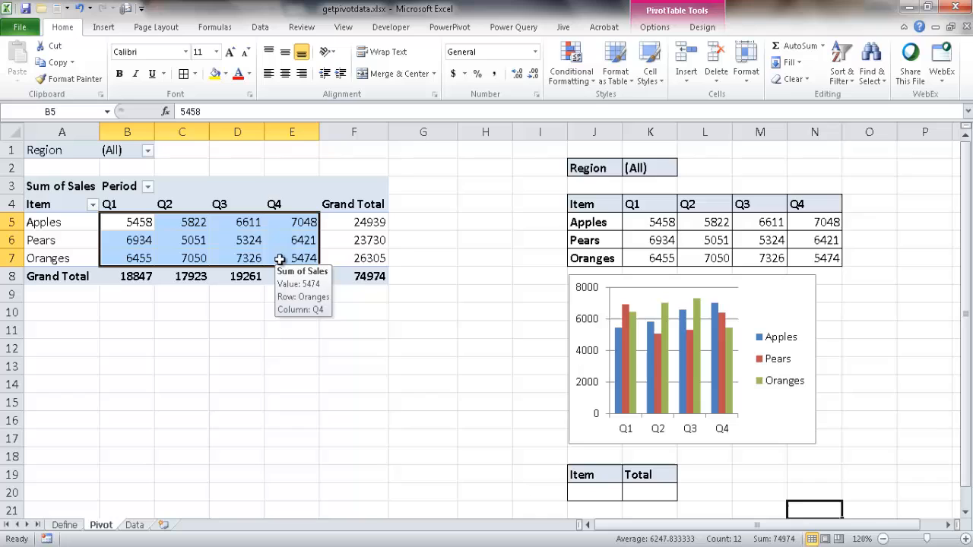
{"action": "left_click", "coordinate": [650, 222]}
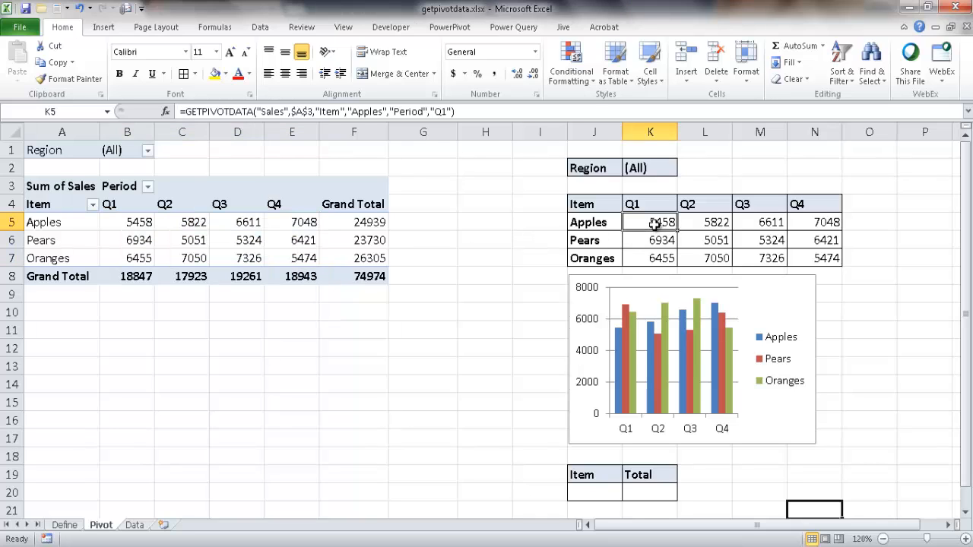
{"action": "mouse_move", "coordinate": [122, 222]}
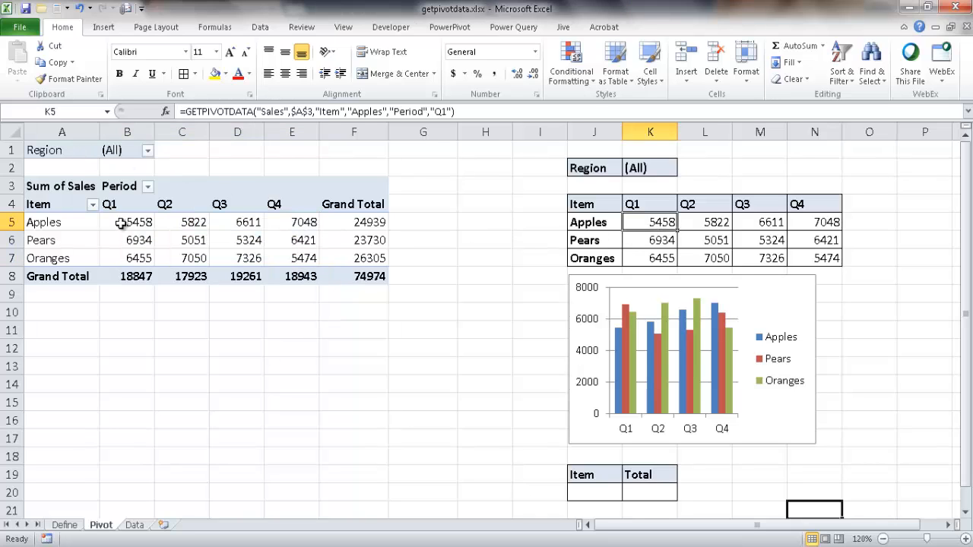
Add Region under Item so each fruit splits into East, North, South and West rows with subtotals.
{"action": "right_click", "coordinate": [128, 222]}
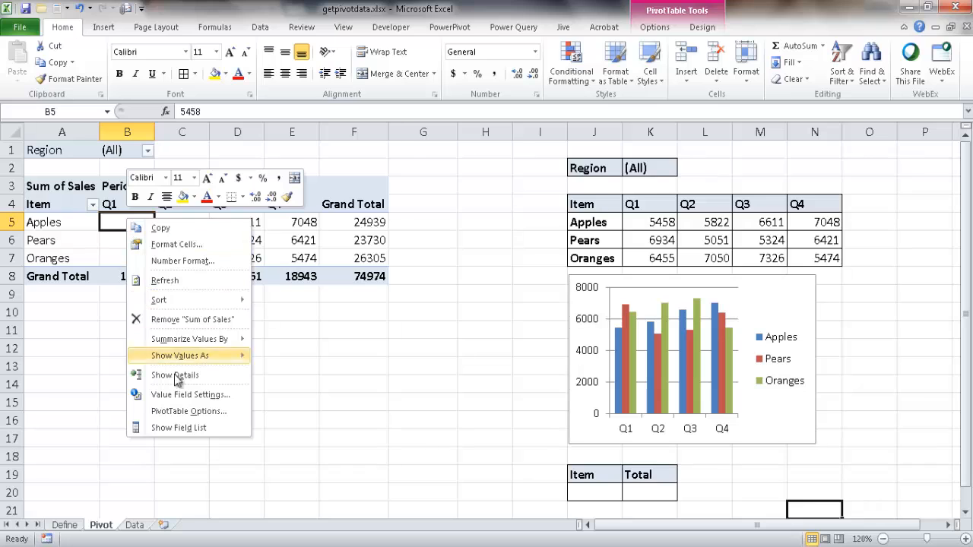
{"action": "left_click", "coordinate": [178, 428]}
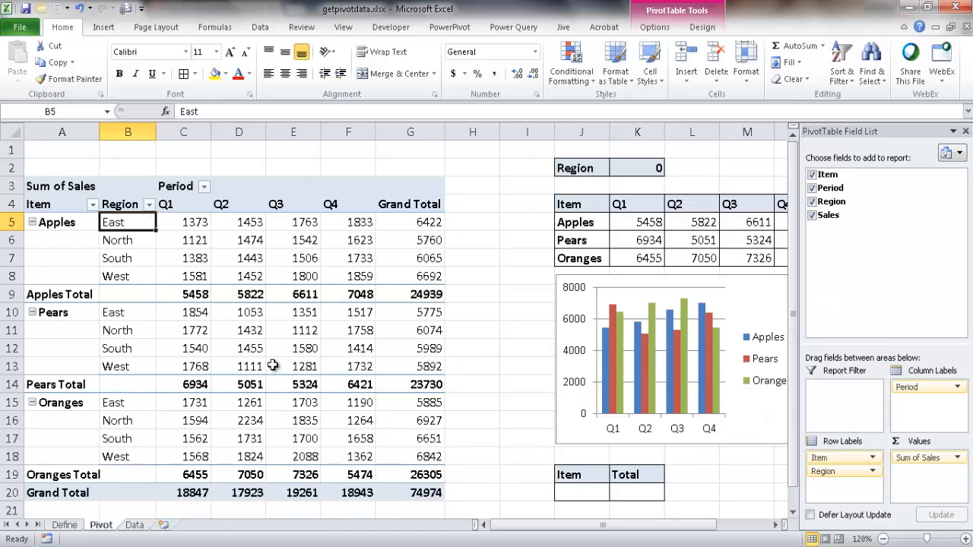
{"action": "mouse_move", "coordinate": [234, 319]}
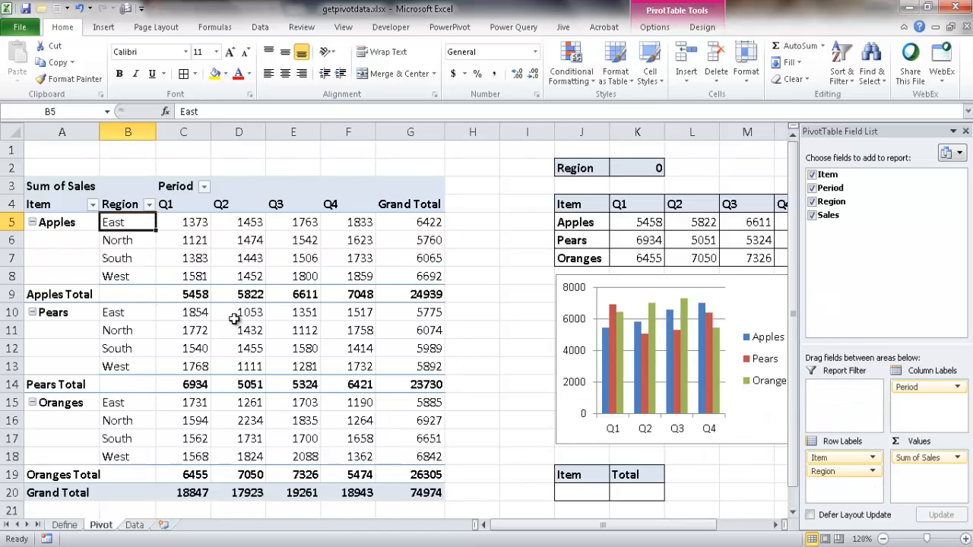
{"action": "mouse_move", "coordinate": [246, 267]}
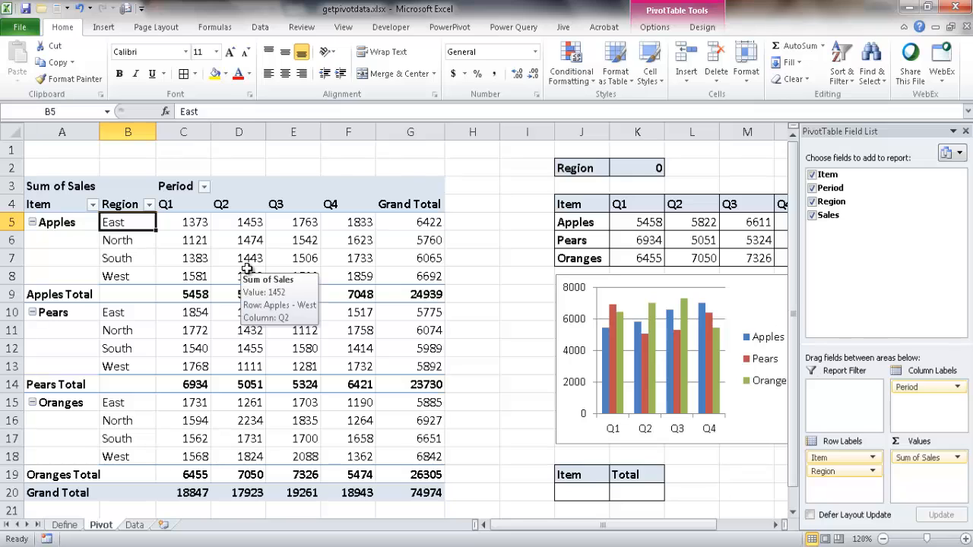
{"action": "mouse_move", "coordinate": [656, 288]}
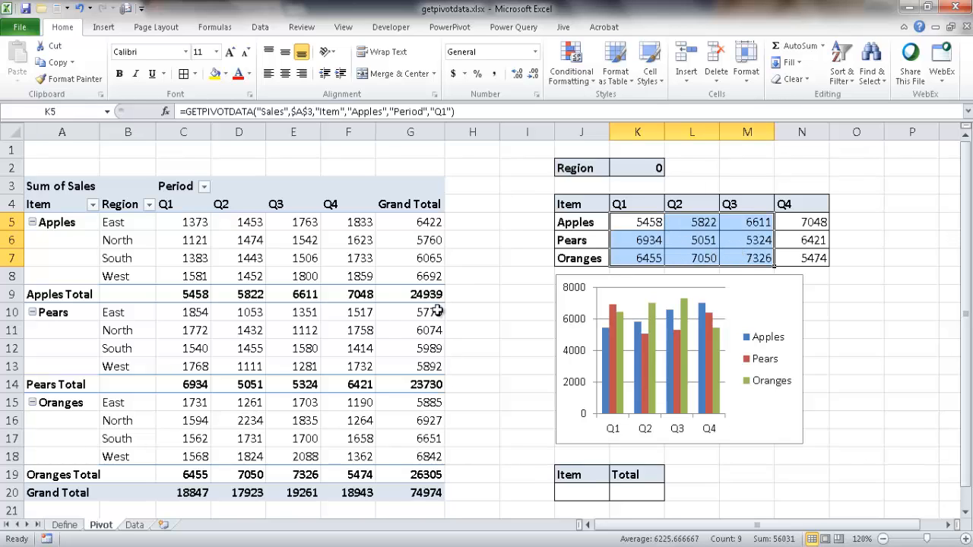
{"action": "mouse_move", "coordinate": [373, 372]}
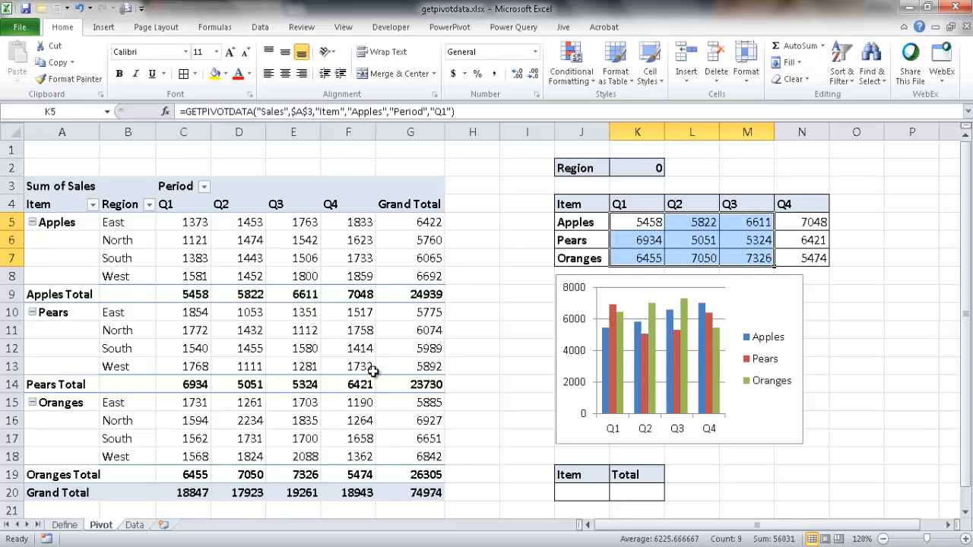
{"action": "left_click", "coordinate": [239, 295]}
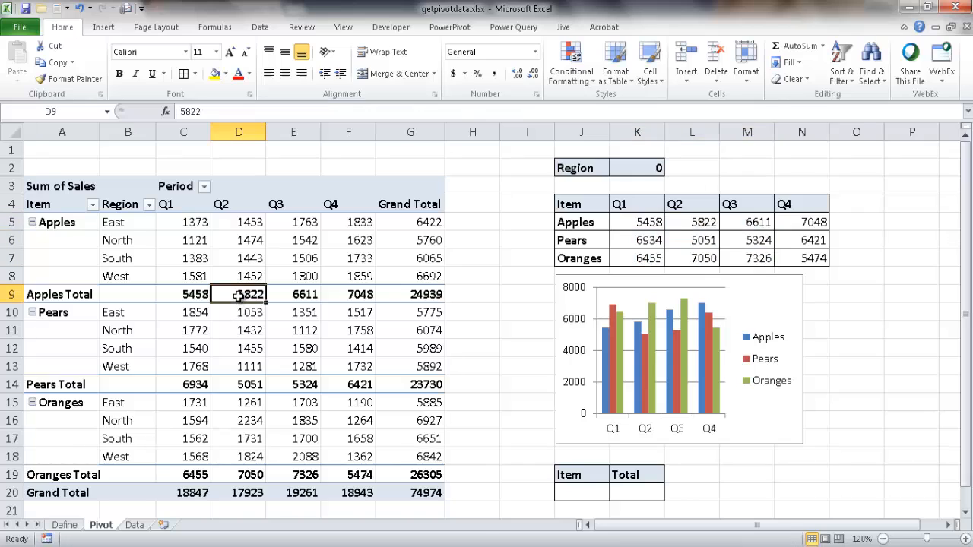
Re-enter the dashboard's Apples Q1 GETPIVOTDATA formula referencing the pivot by Item and Period.
{"action": "left_click", "coordinate": [647, 221]}
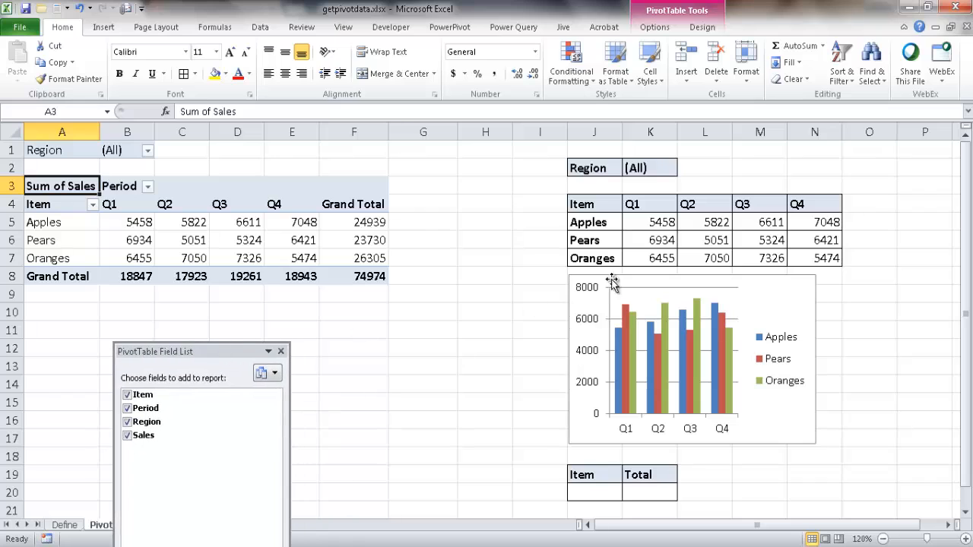
{"action": "left_click", "coordinate": [651, 222]}
{"action": "type", "text": "="}
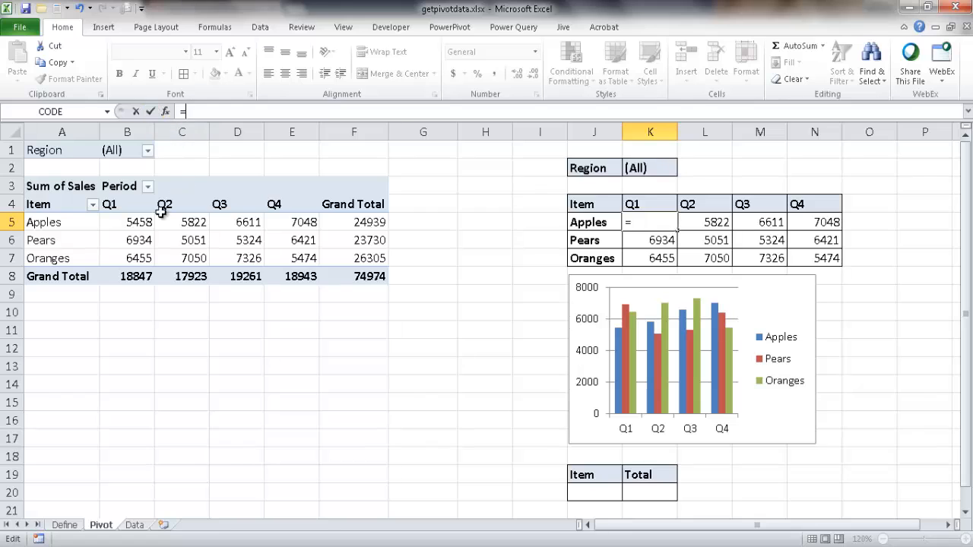
{"action": "mouse_move", "coordinate": [170, 221]}
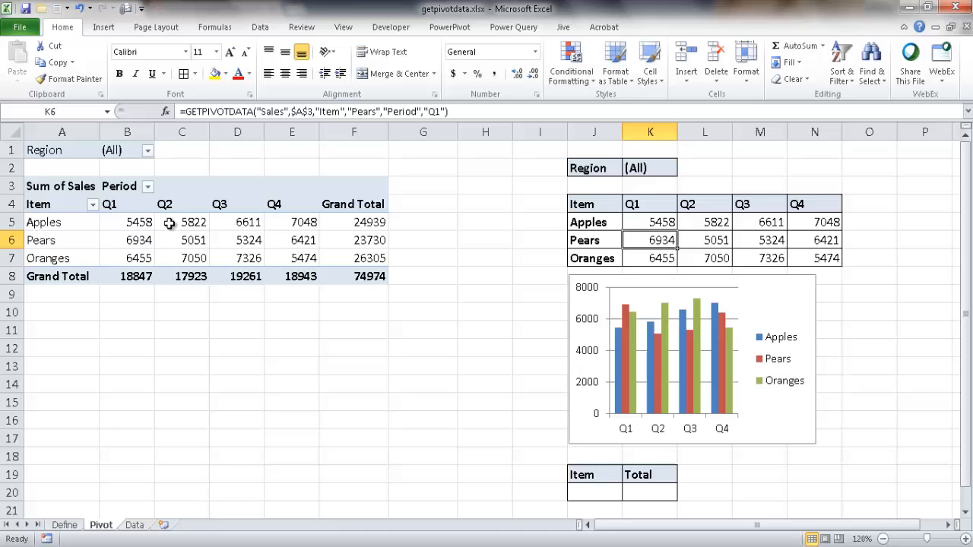
{"action": "mouse_move", "coordinate": [246, 231]}
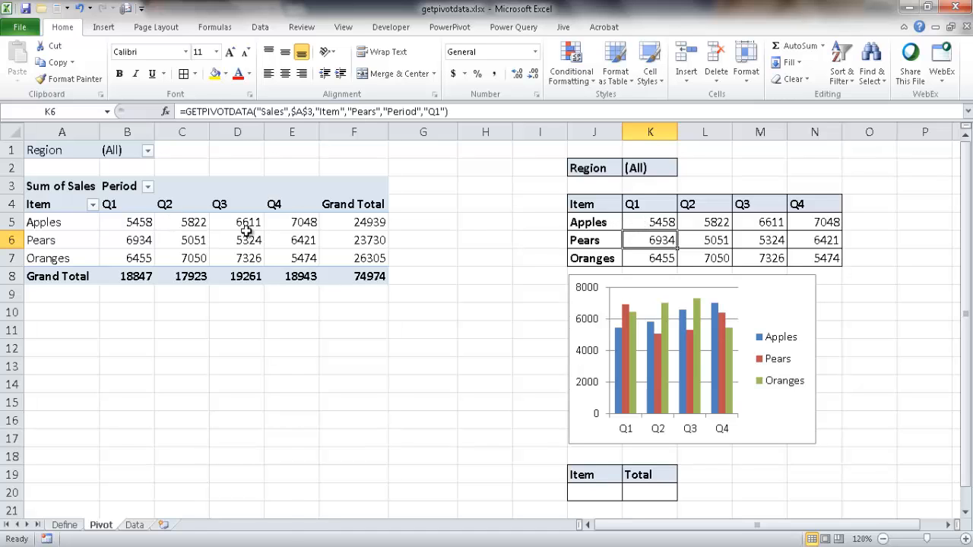
Show the pivot's field list, then check the K5 formula still returns the Apples Q1 subtotal 5458.
{"action": "left_click", "coordinate": [237, 240]}
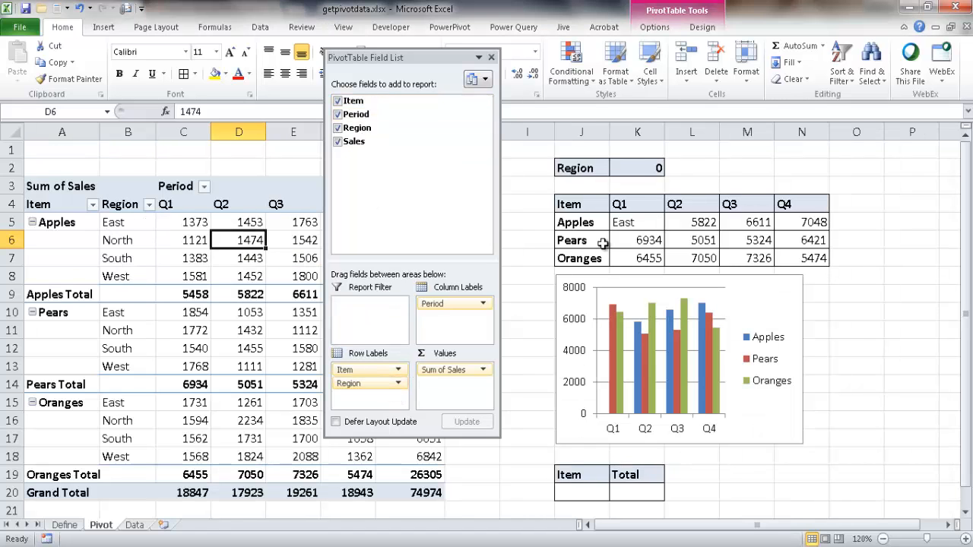
{"action": "mouse_move", "coordinate": [645, 222]}
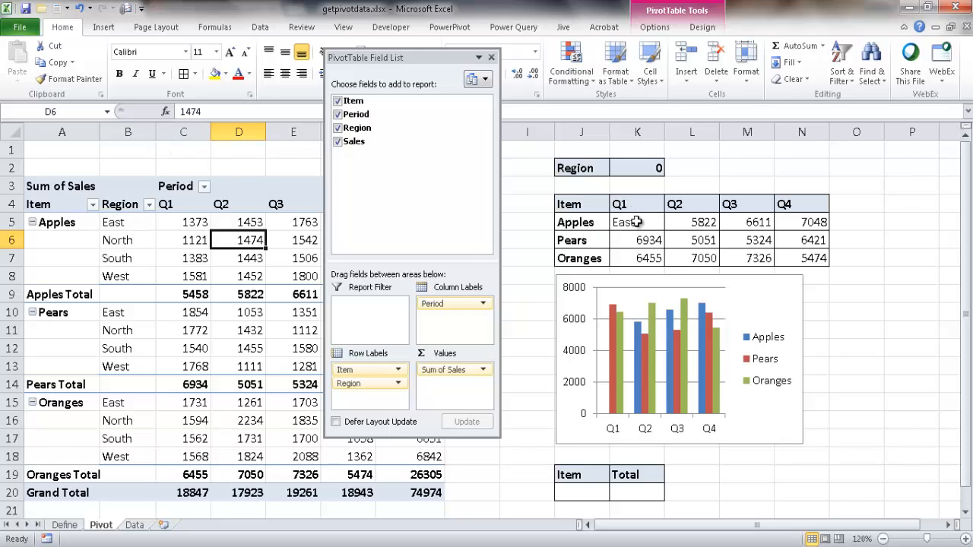
{"action": "mouse_move", "coordinate": [185, 290]}
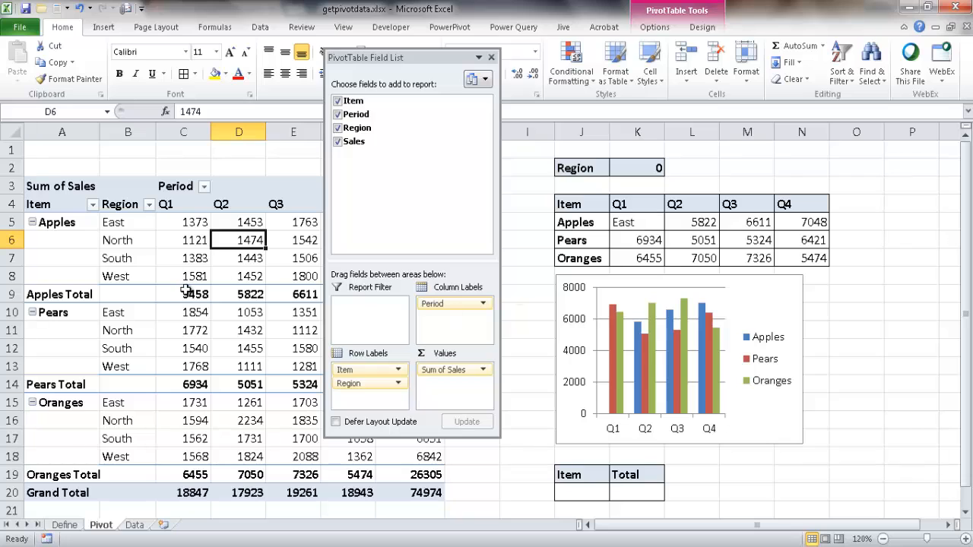
{"action": "mouse_move", "coordinate": [194, 295]}
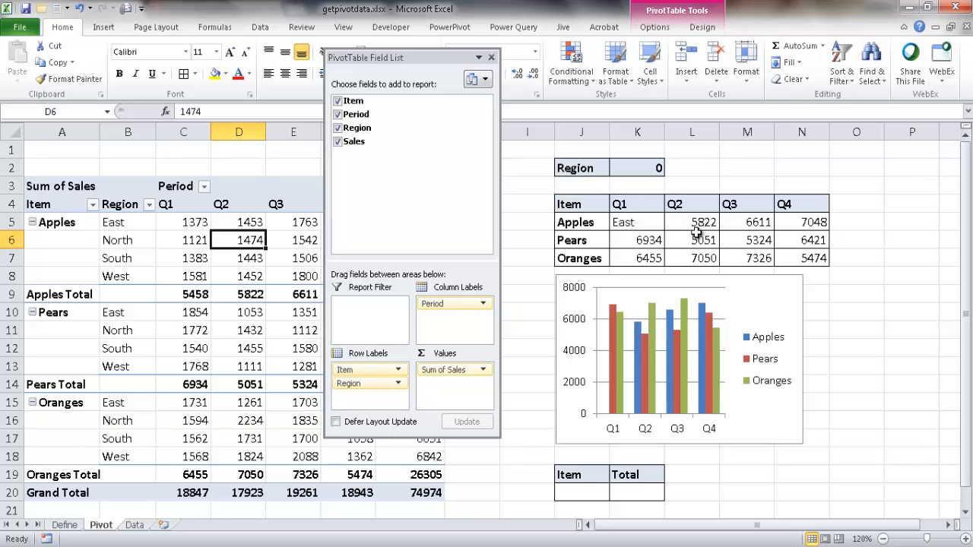
{"action": "mouse_move", "coordinate": [231, 295]}
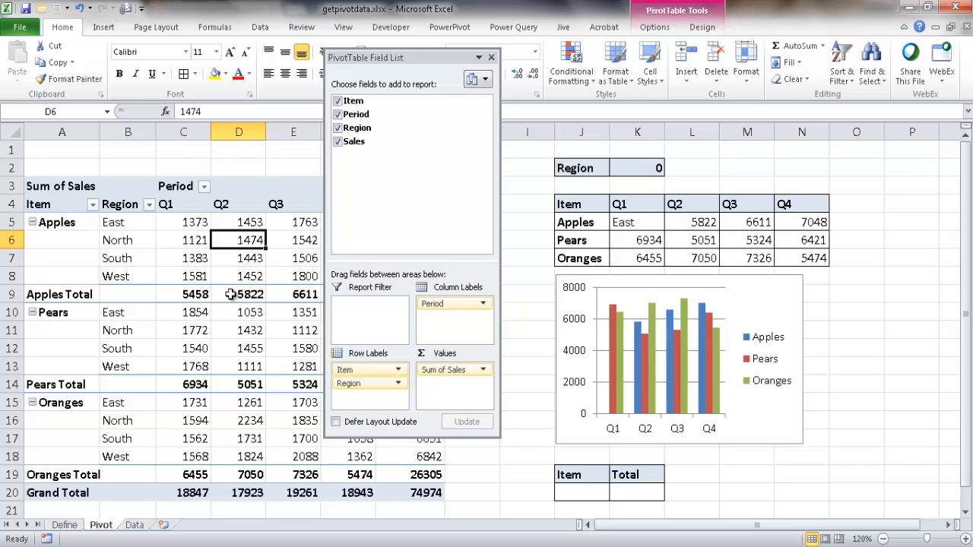
{"action": "mouse_move", "coordinate": [124, 435]}
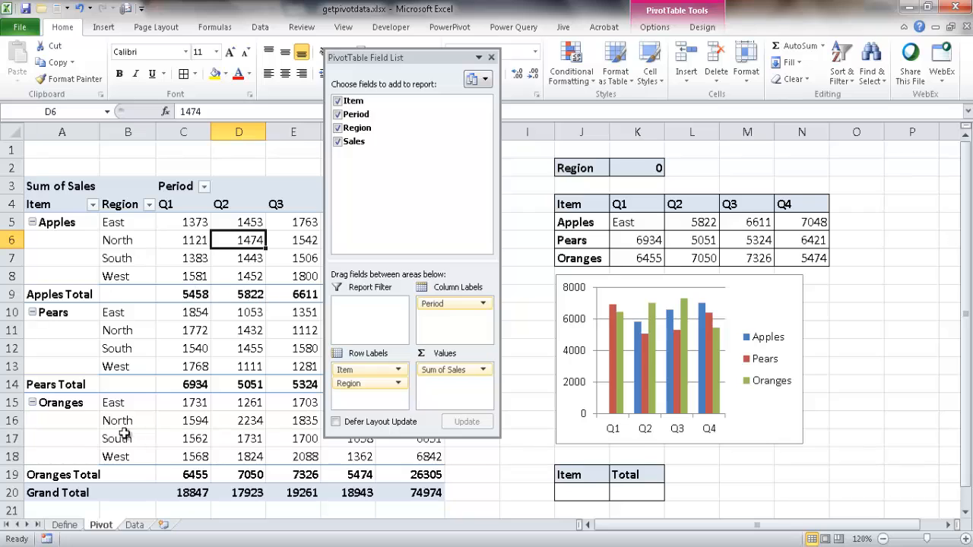
{"action": "mouse_move", "coordinate": [524, 281]}
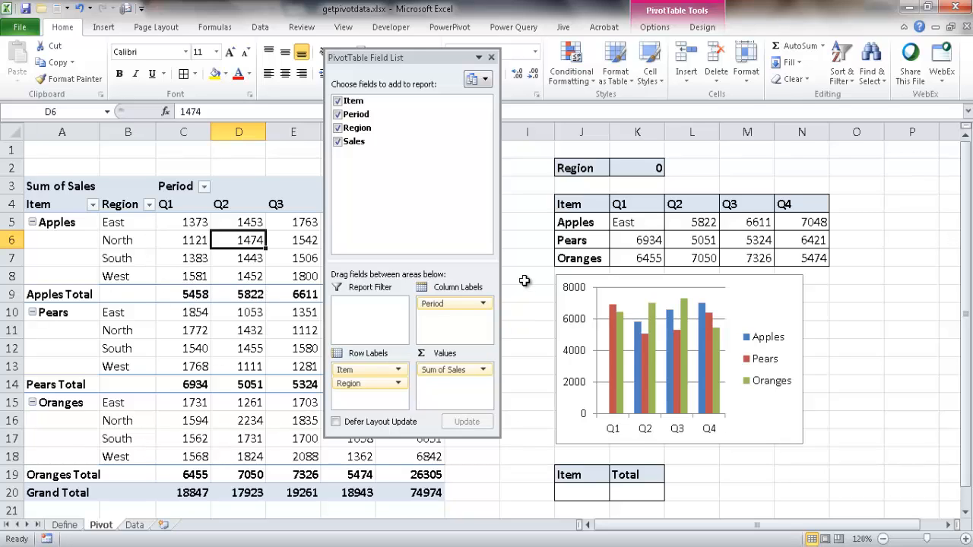
{"action": "mouse_move", "coordinate": [626, 222]}
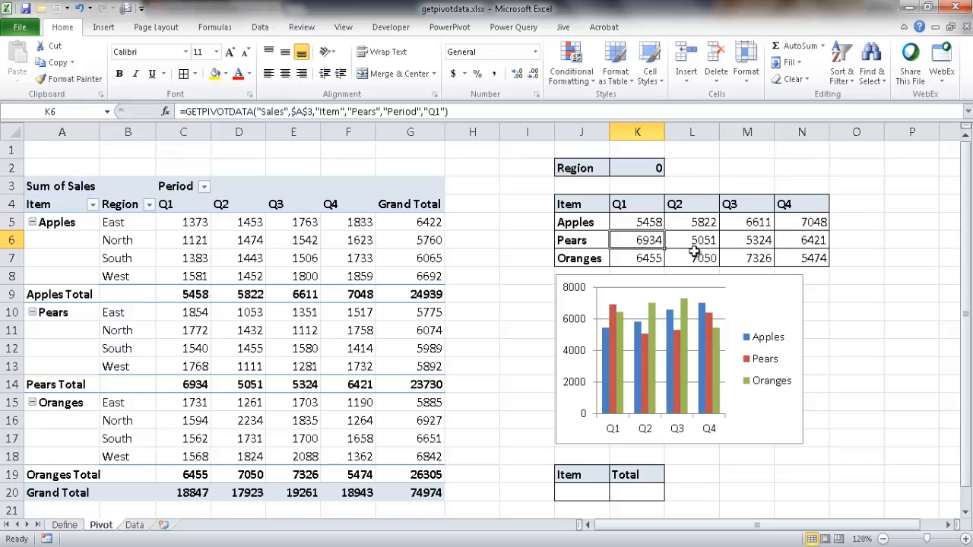
{"action": "mouse_move", "coordinate": [646, 222]}
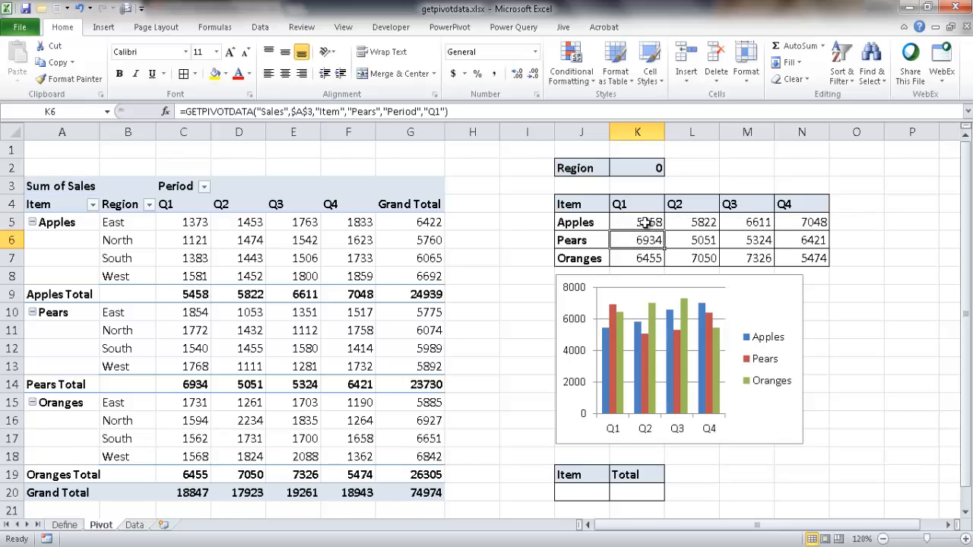
{"action": "left_click", "coordinate": [637, 221]}
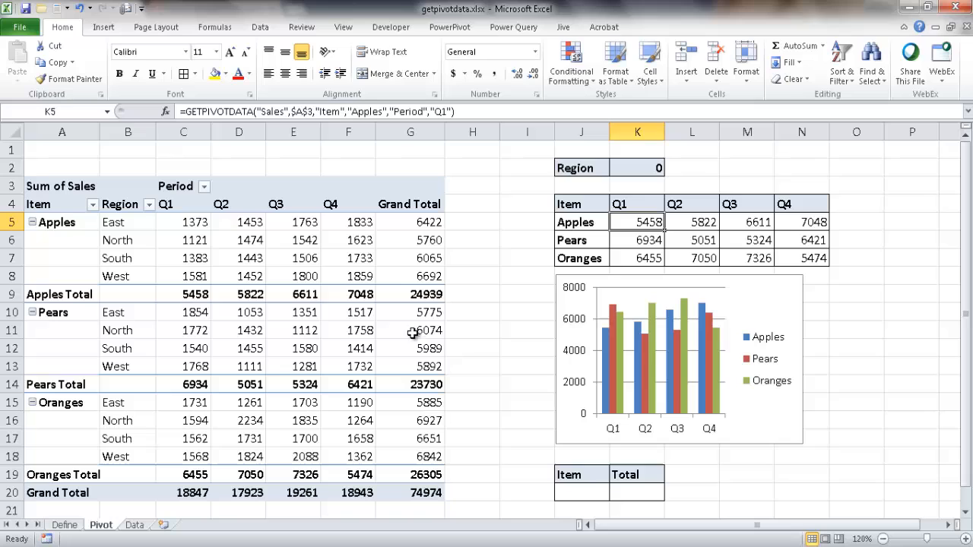
{"action": "mouse_move", "coordinate": [290, 348]}
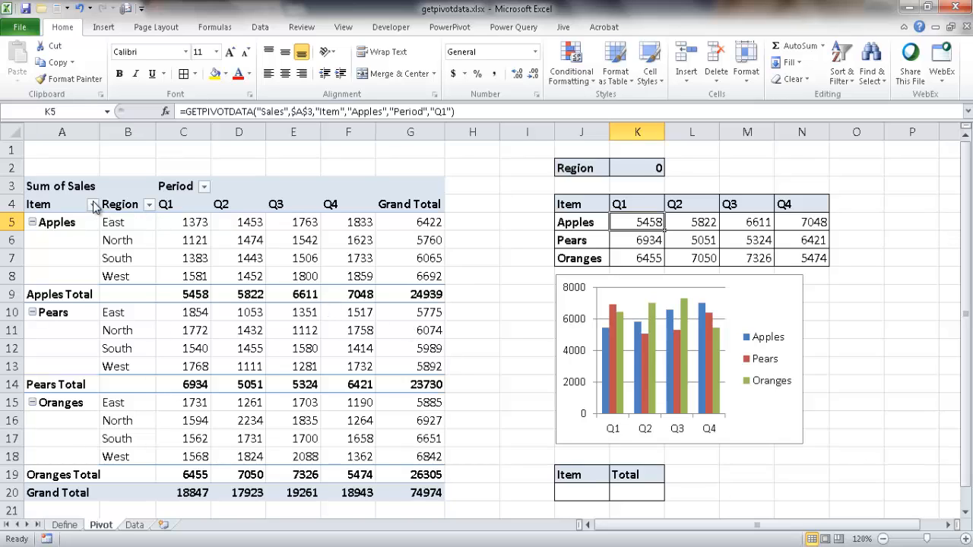
Filter Oranges out of the Item field so the dashboard's Oranges row returns #REF!
{"action": "left_click", "coordinate": [93, 204]}
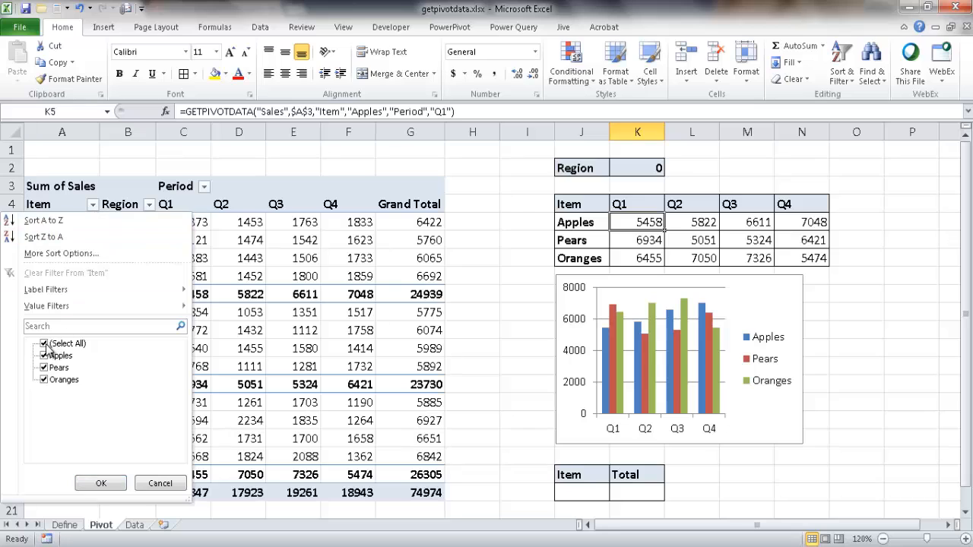
{"action": "left_click", "coordinate": [42, 380]}
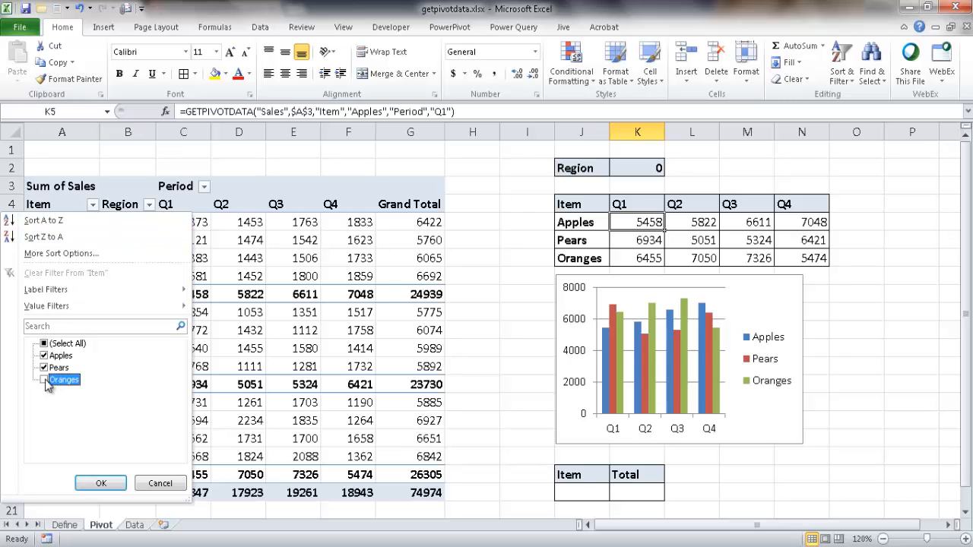
{"action": "left_click", "coordinate": [42, 380]}
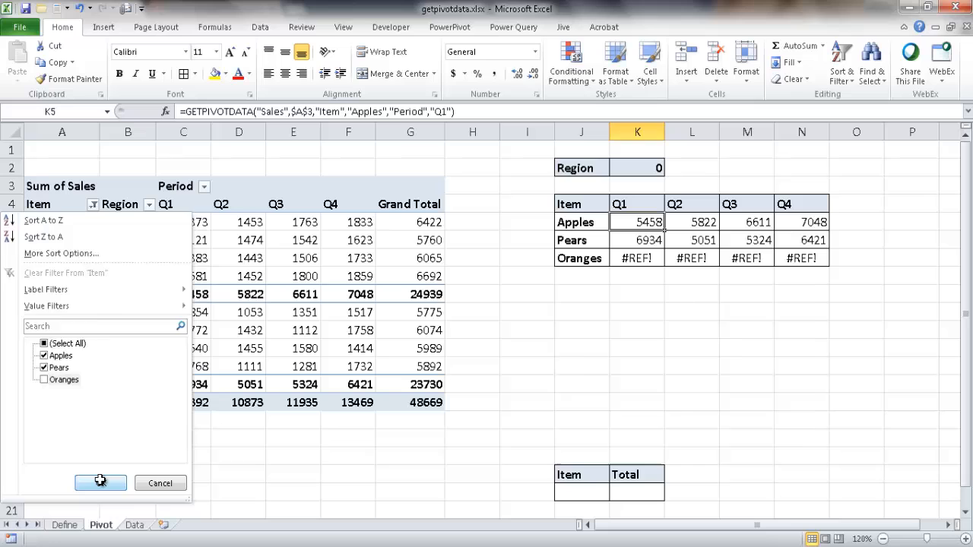
{"action": "left_click", "coordinate": [101, 483]}
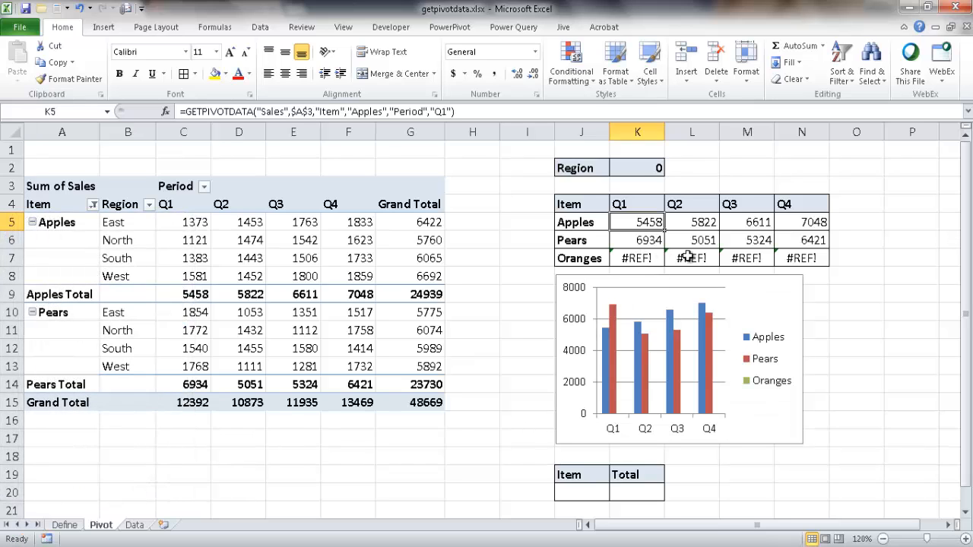
{"action": "mouse_move", "coordinate": [788, 266]}
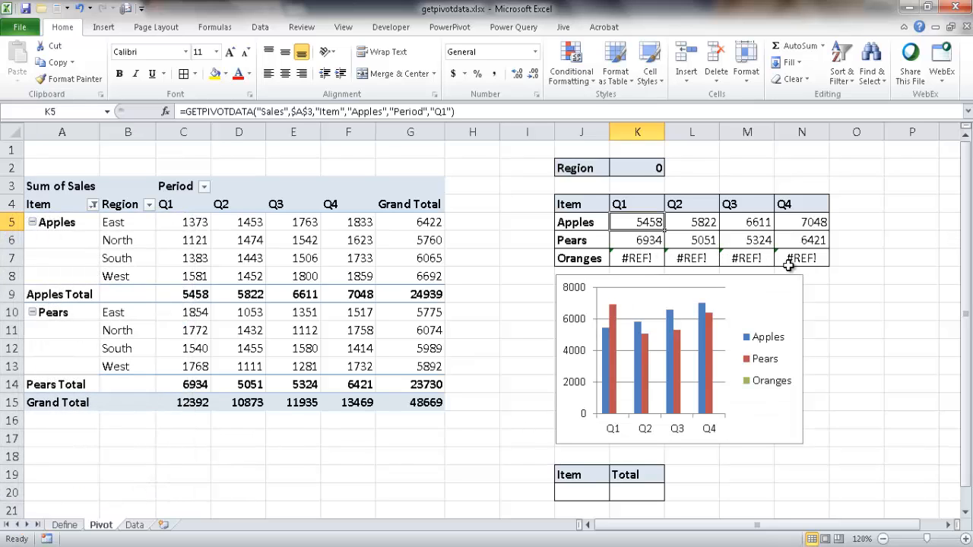
{"action": "mouse_move", "coordinate": [105, 204]}
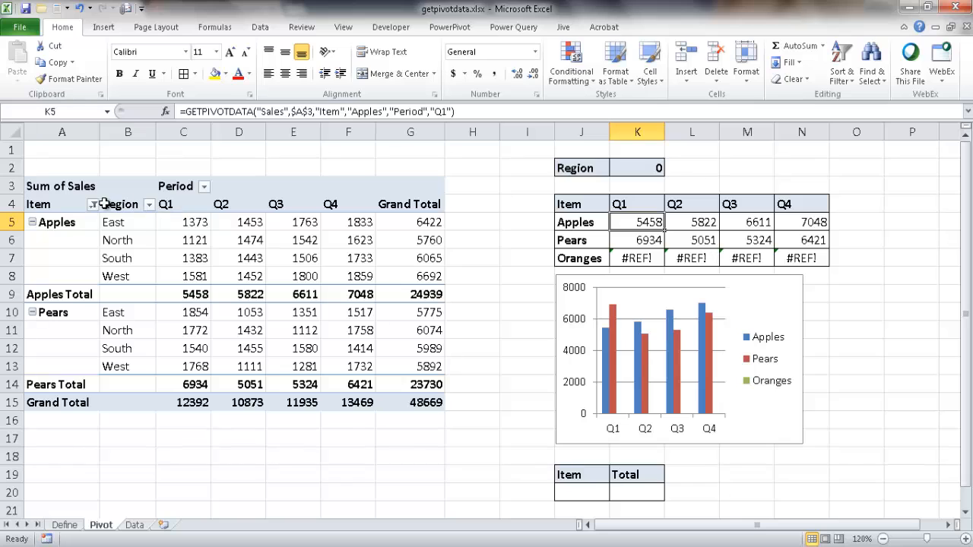
{"action": "mouse_move", "coordinate": [348, 300]}
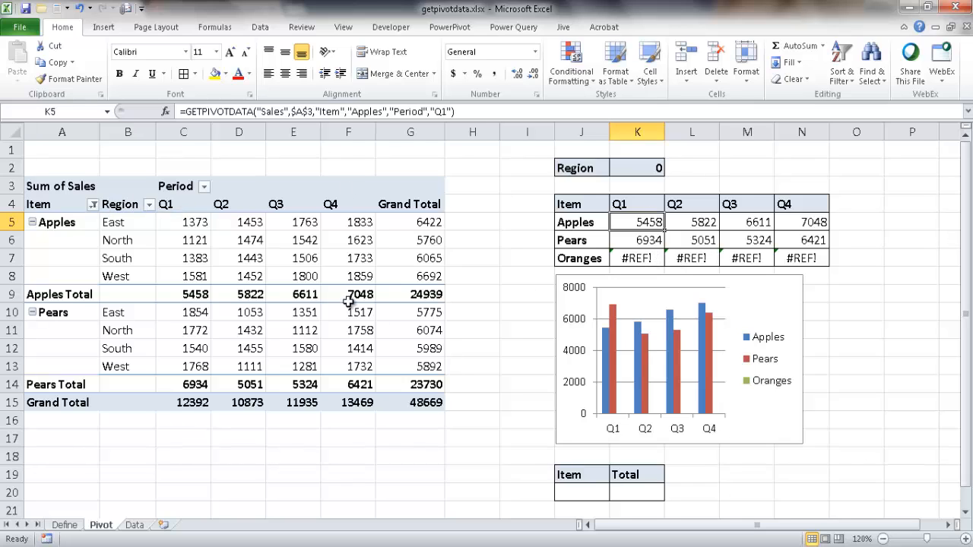
Re-include Oranges in the Item filter to restore the dashboard's Oranges row.
{"action": "left_click", "coordinate": [92, 203]}
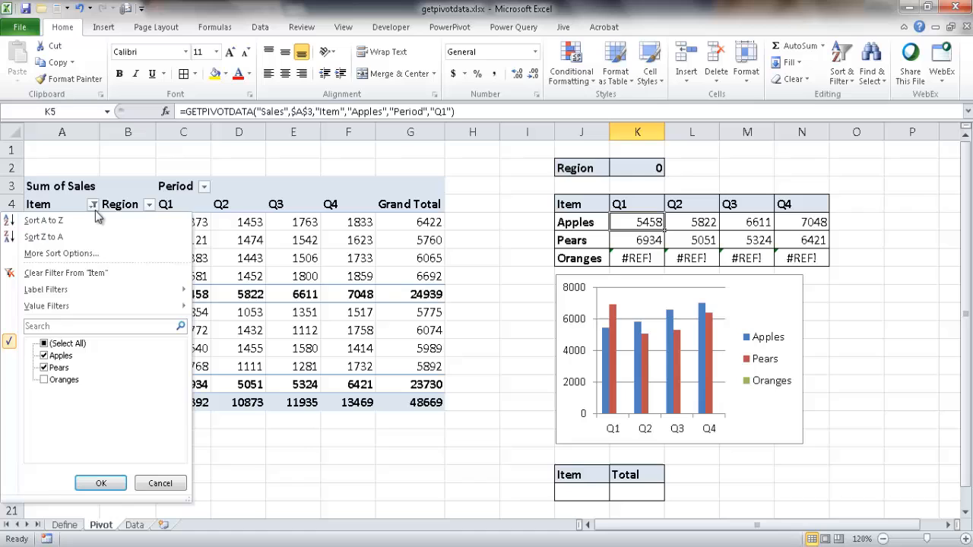
{"action": "left_click", "coordinate": [100, 484]}
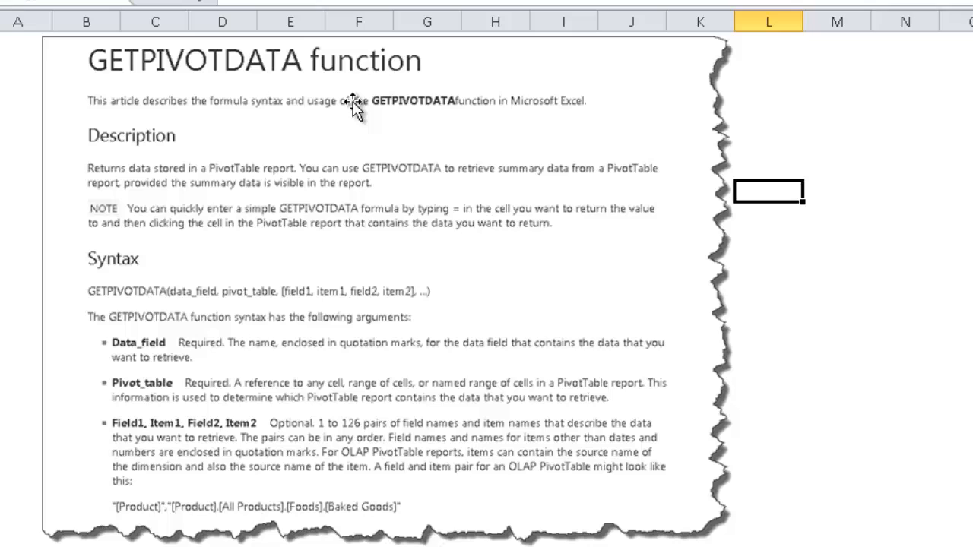
{"action": "mouse_move", "coordinate": [173, 134]}
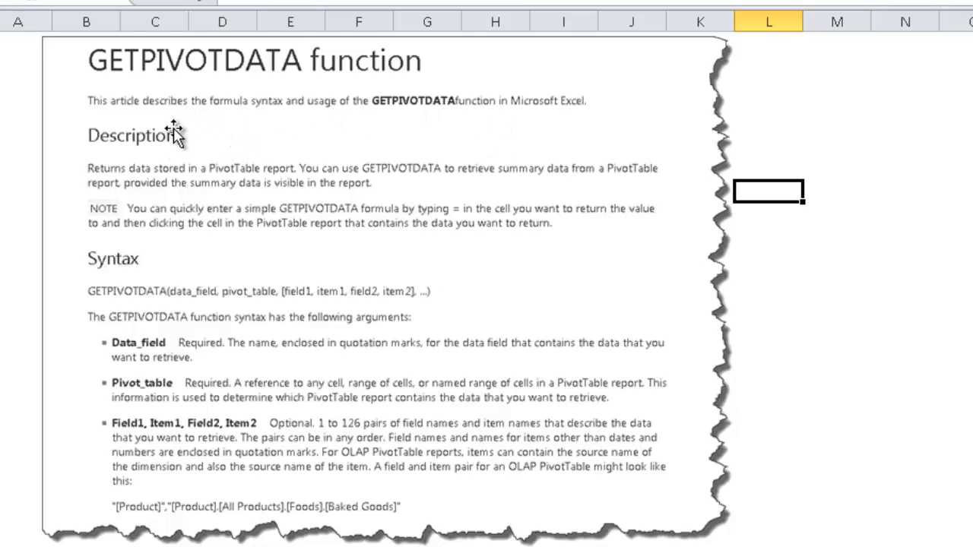
{"action": "mouse_move", "coordinate": [396, 103]}
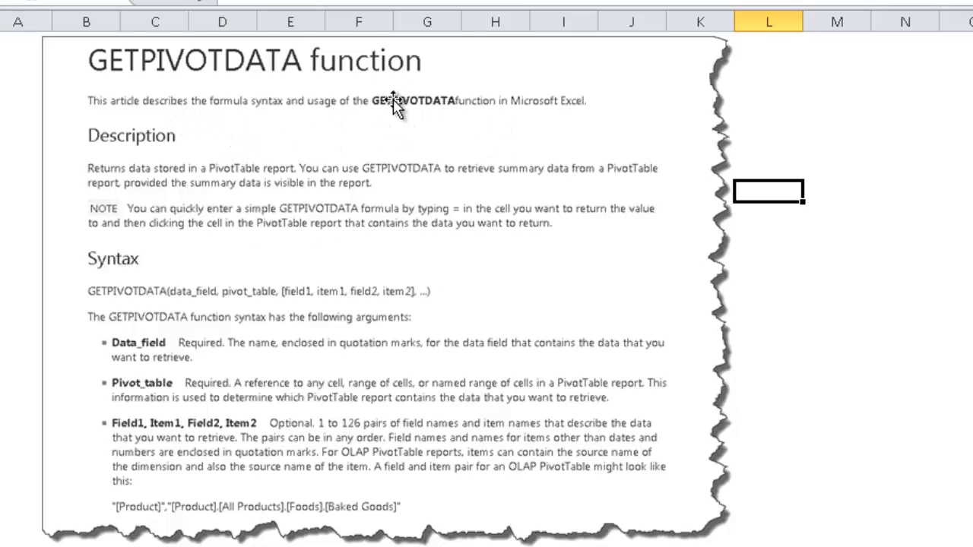
{"action": "mouse_move", "coordinate": [404, 249]}
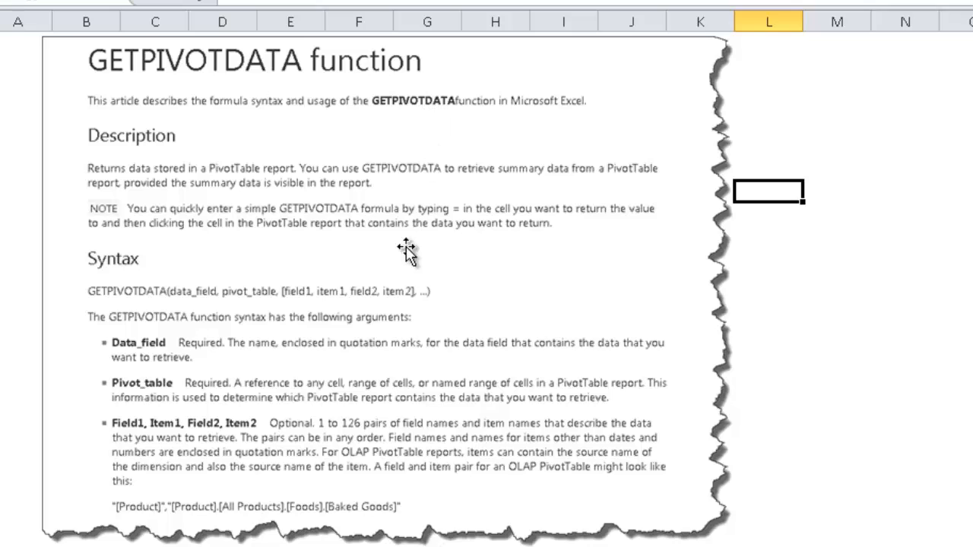
{"action": "mouse_move", "coordinate": [209, 301]}
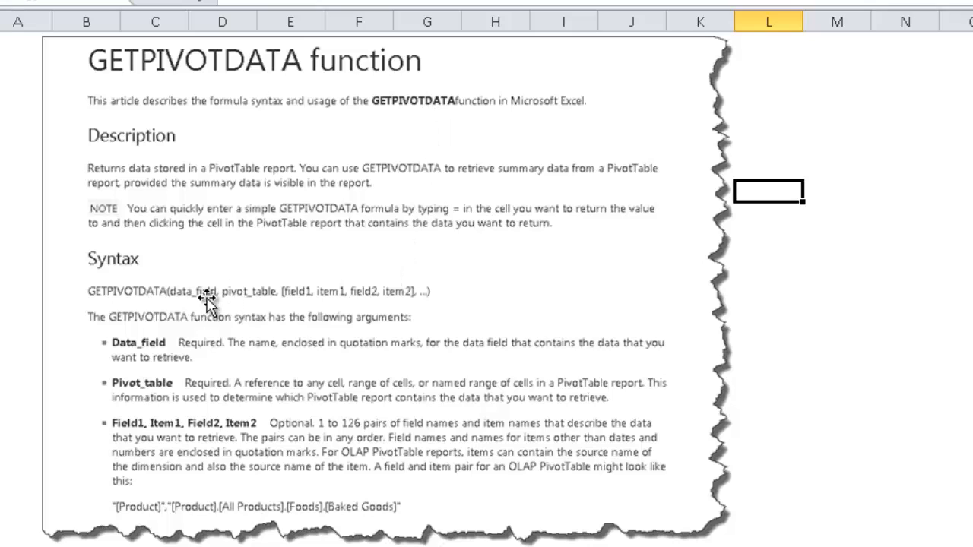
{"action": "mouse_move", "coordinate": [140, 350]}
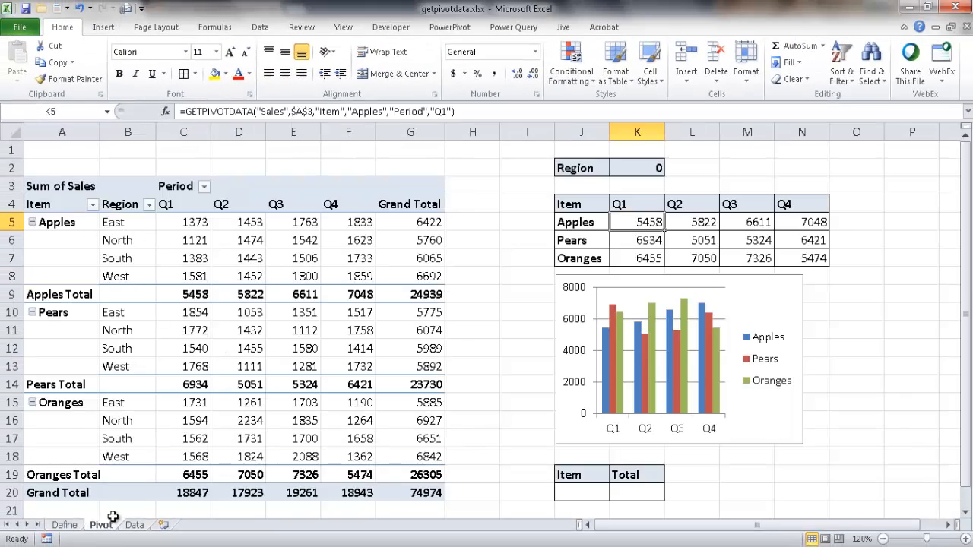
Display the PivotTable Field List with Item and Region rows, Period columns and Sum of Sales.
{"action": "left_click", "coordinate": [238, 348]}
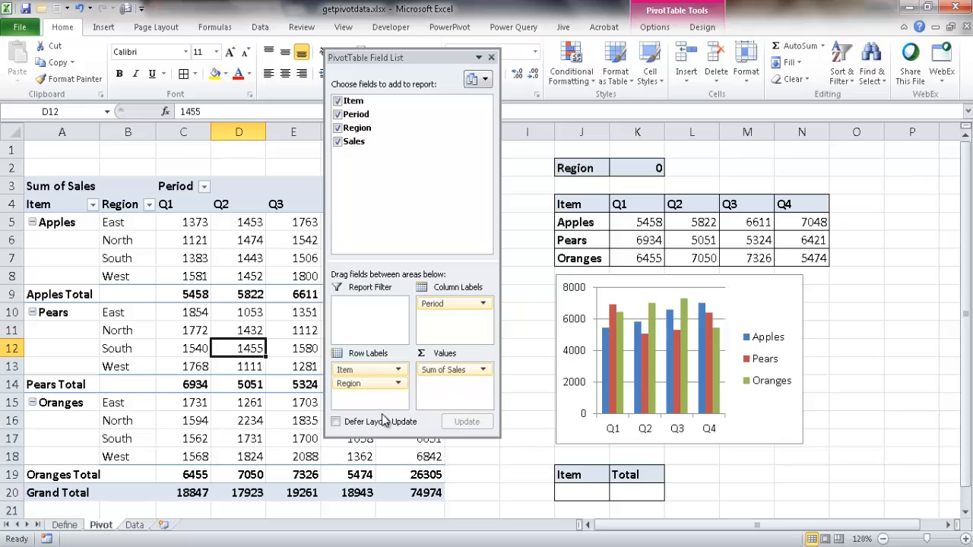
{"action": "mouse_move", "coordinate": [452, 401]}
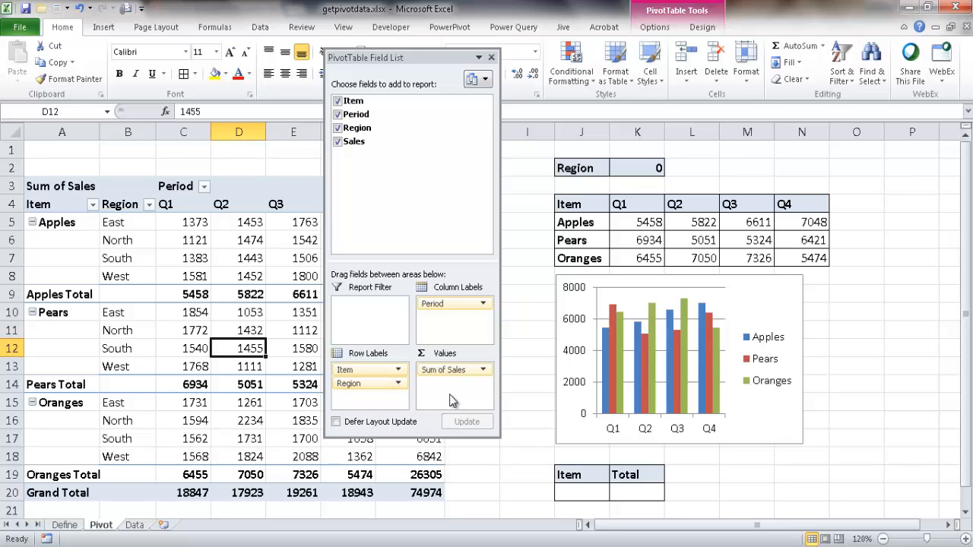
{"action": "mouse_move", "coordinate": [364, 307]}
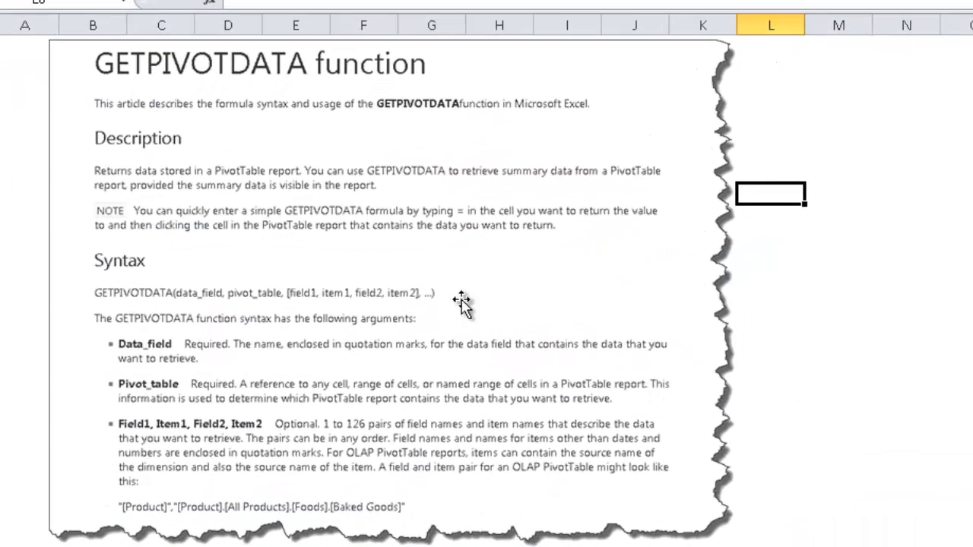
{"action": "mouse_move", "coordinate": [209, 392]}
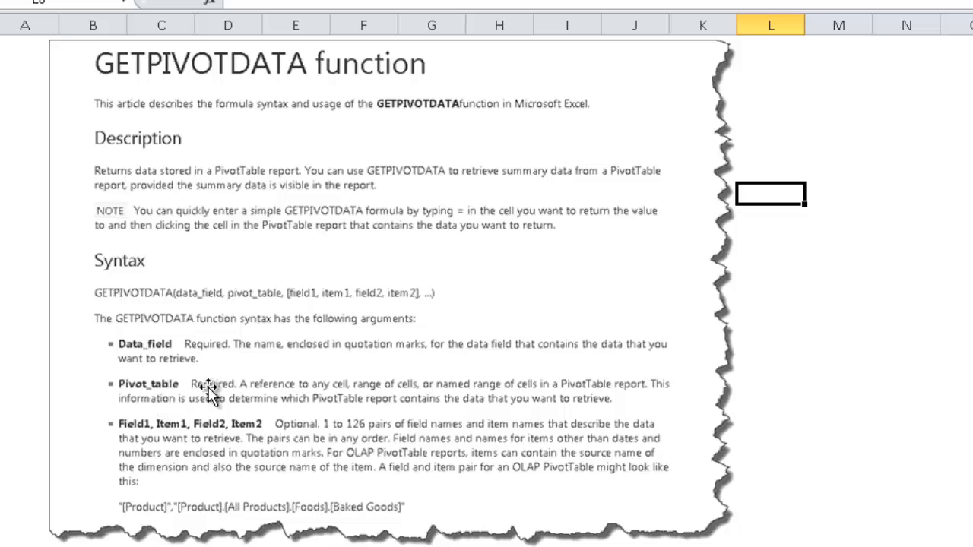
{"action": "mouse_move", "coordinate": [155, 397]}
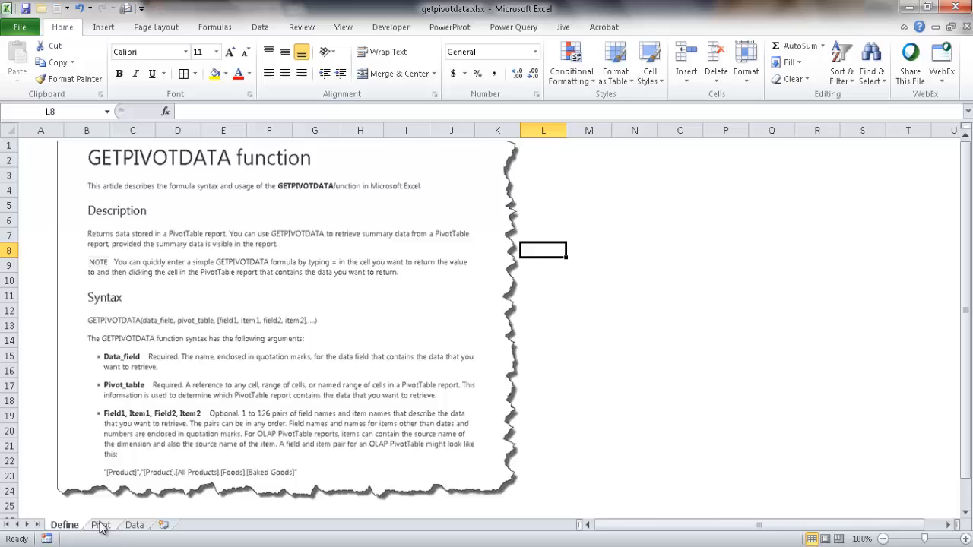
Return to the Pivot sheet after reviewing the GETPIVOTDATA article on the Define sheet.
{"action": "left_click", "coordinate": [100, 524]}
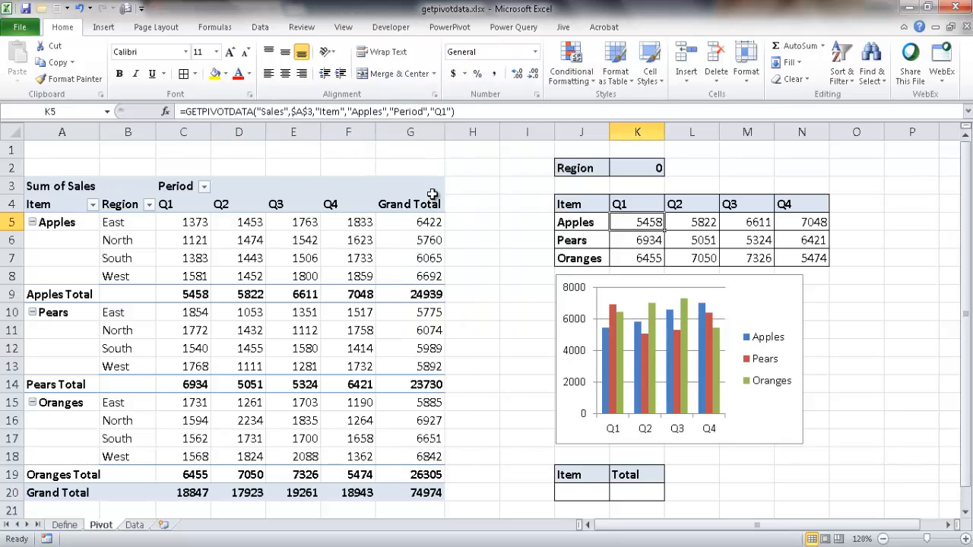
{"action": "mouse_move", "coordinate": [235, 377]}
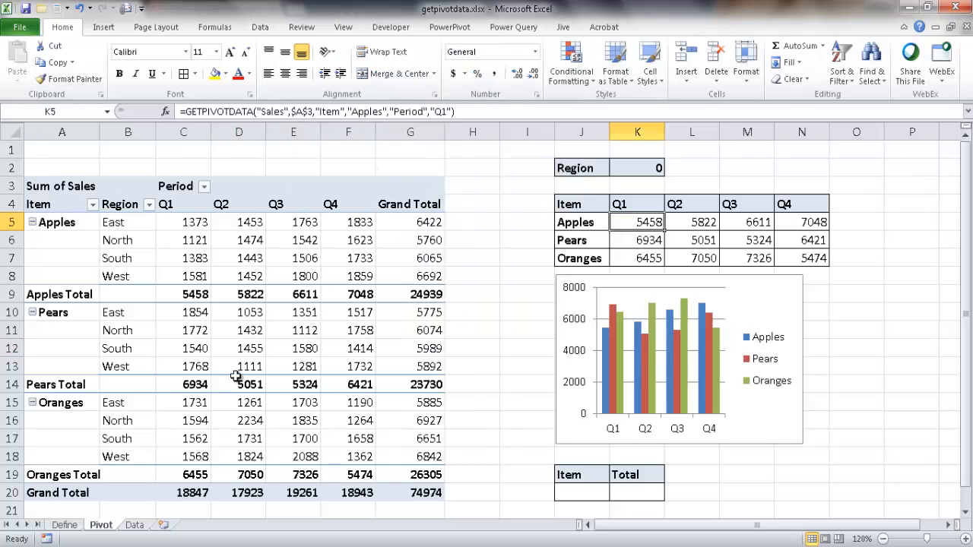
{"action": "mouse_move", "coordinate": [231, 313]}
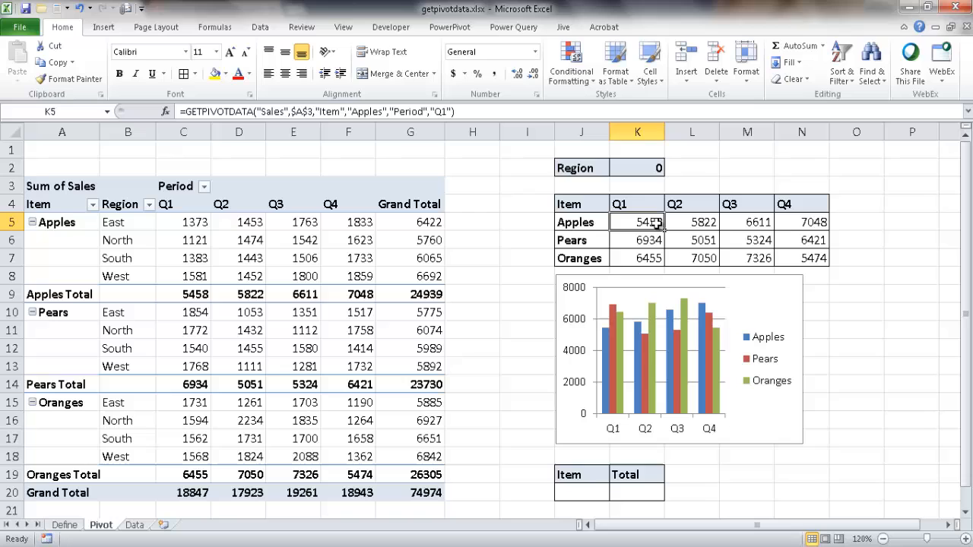
{"action": "mouse_move", "coordinate": [99, 240]}
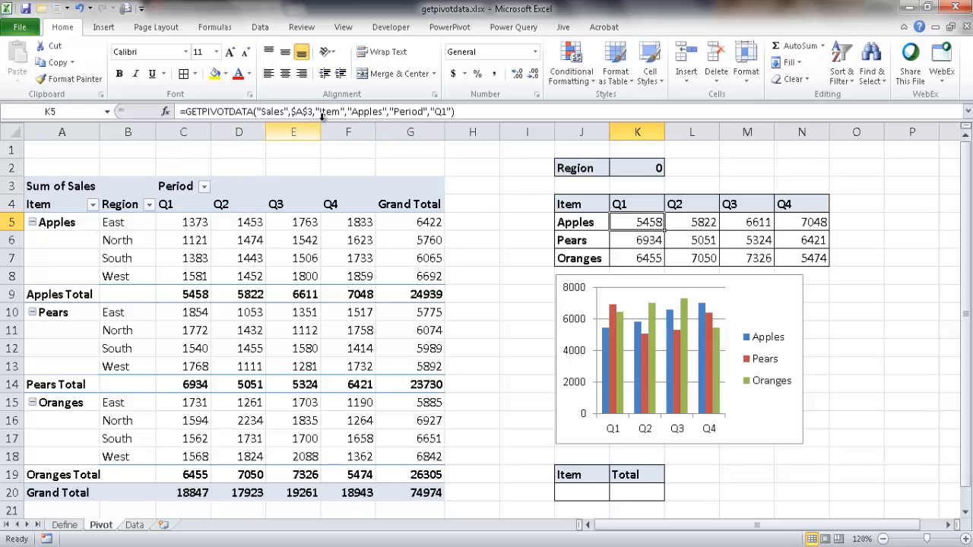
{"action": "mouse_move", "coordinate": [94, 249]}
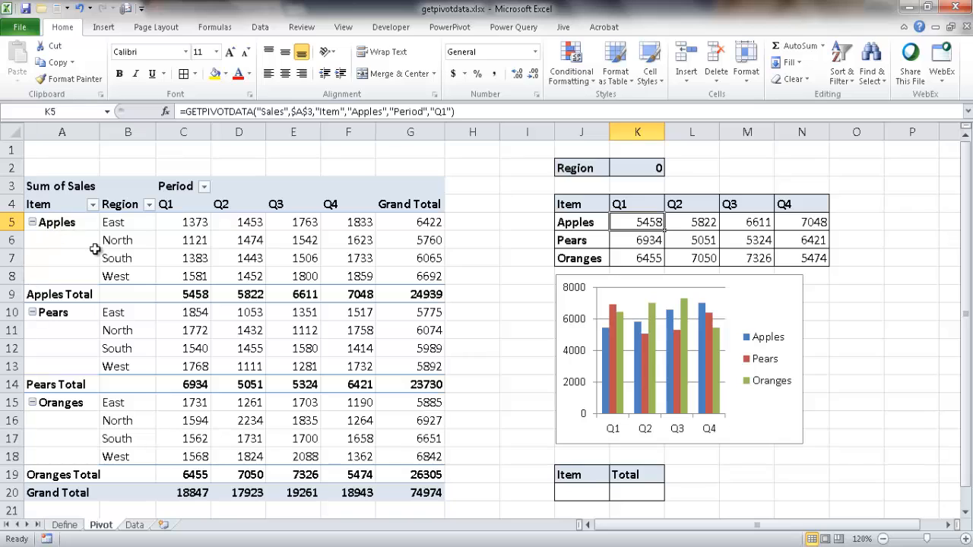
{"action": "mouse_move", "coordinate": [410, 383]}
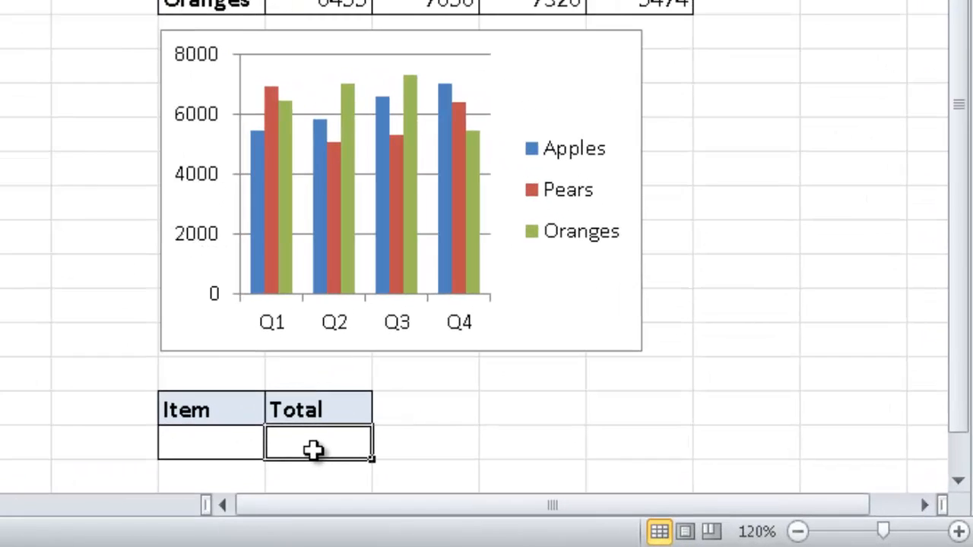
Begin the Total formula in K20 as =GETPIVOTDATA("Sales", correcting a mistyped field name.
{"action": "type", "text": "=get"}
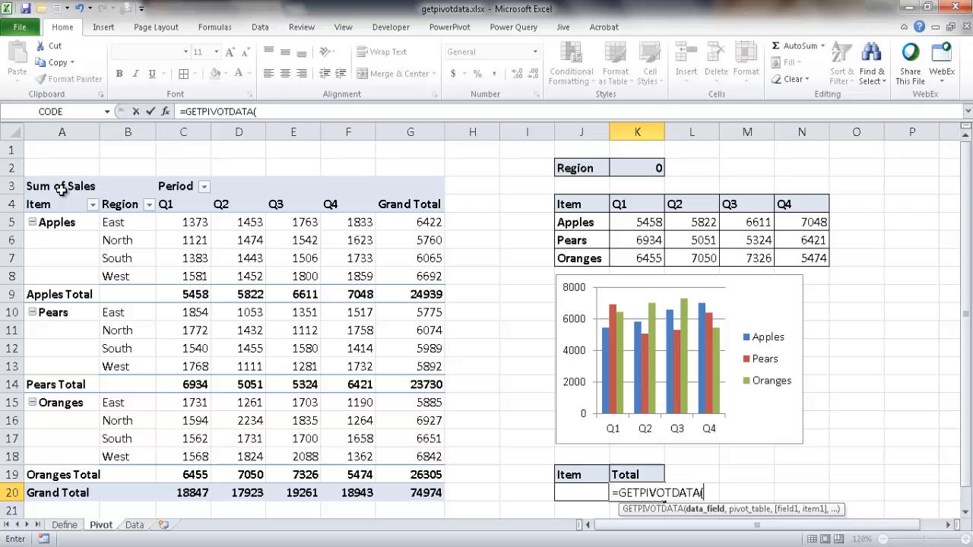
{"action": "mouse_move", "coordinate": [677, 435]}
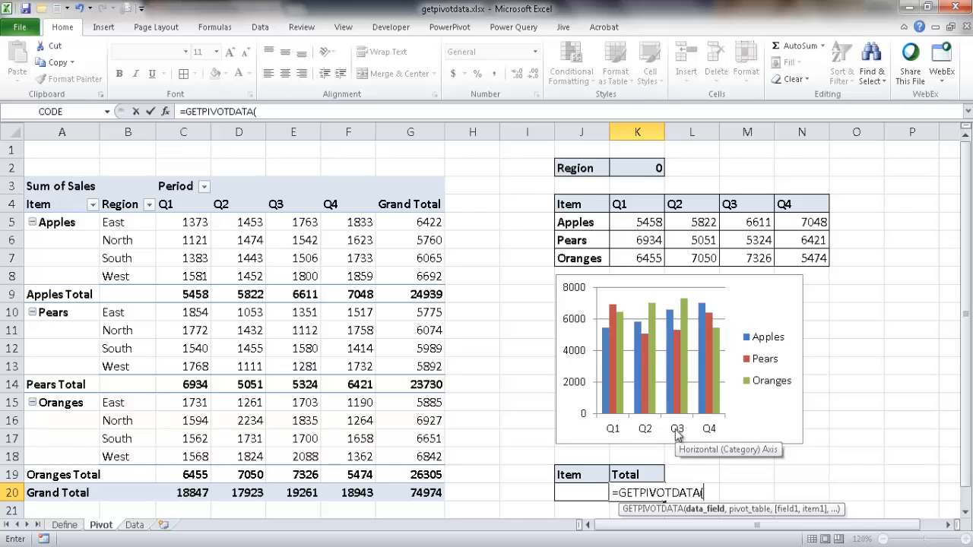
{"action": "type", "text": "\""}
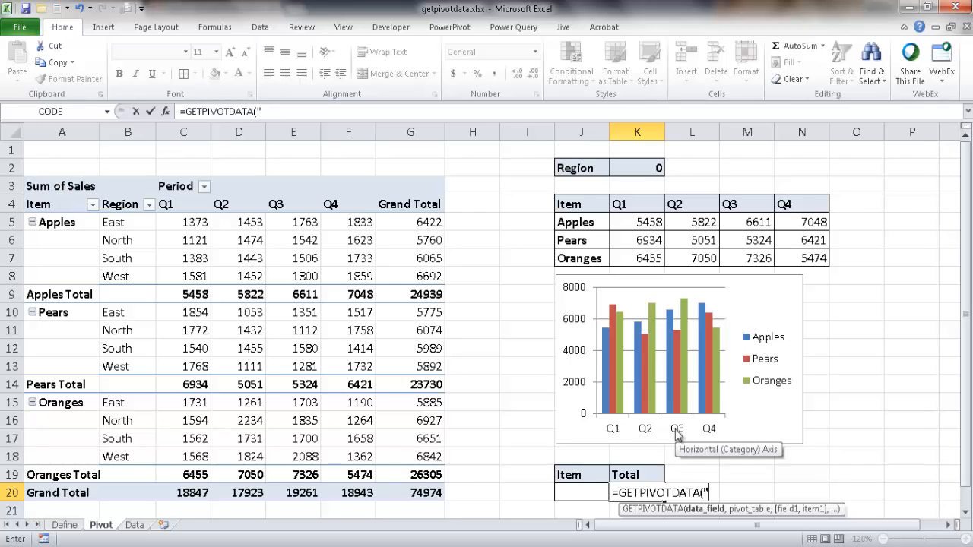
{"action": "type", "text": "Sa;le"}
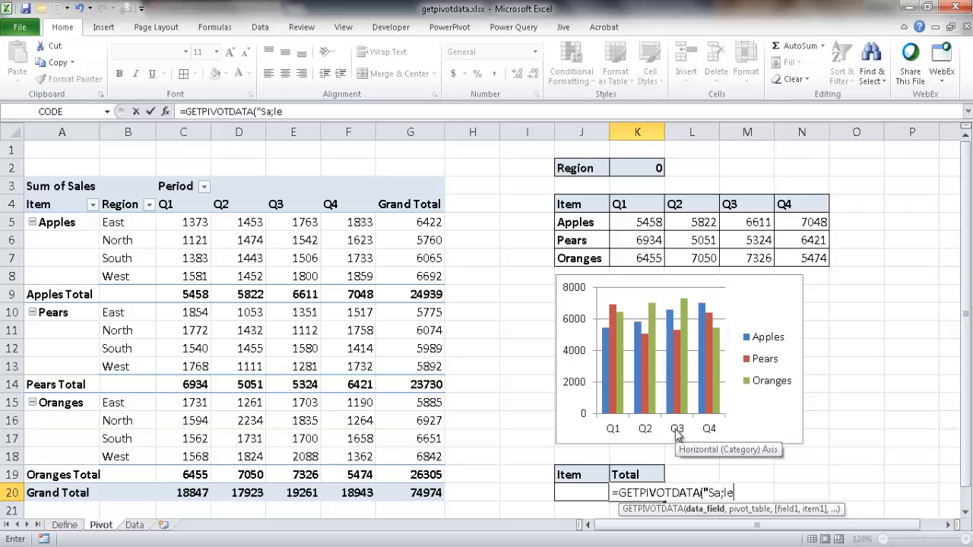
{"action": "key", "text": "BackSpace"}
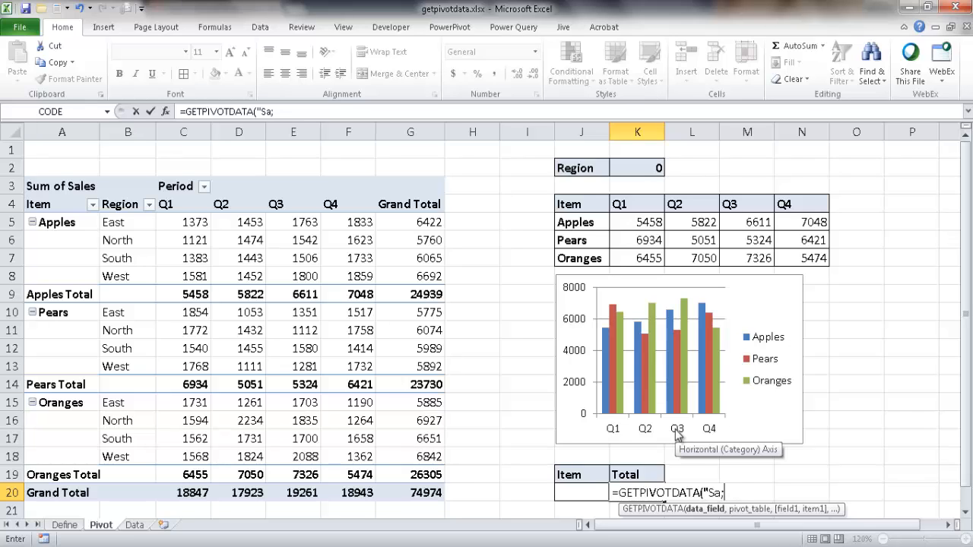
{"action": "type", "text": "les\""}
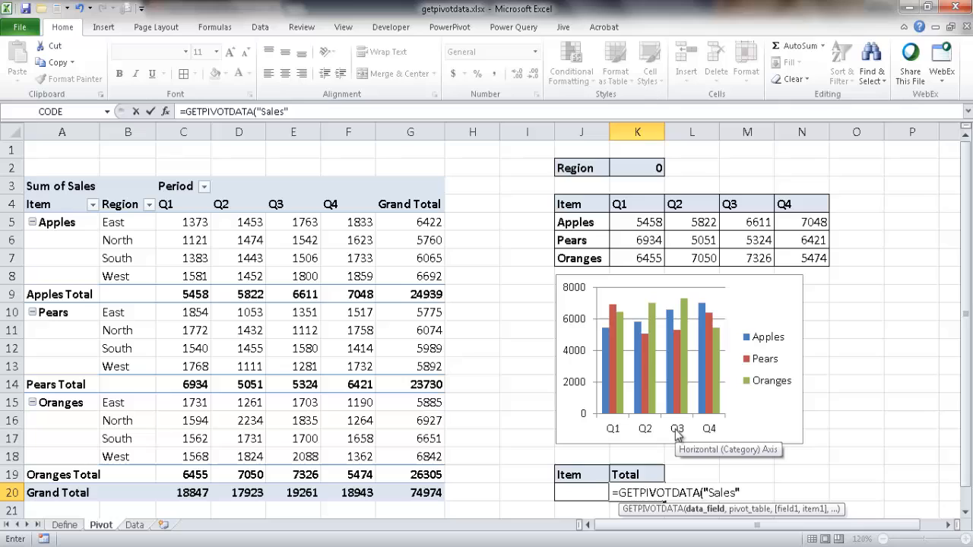
{"action": "type", "text": ","}
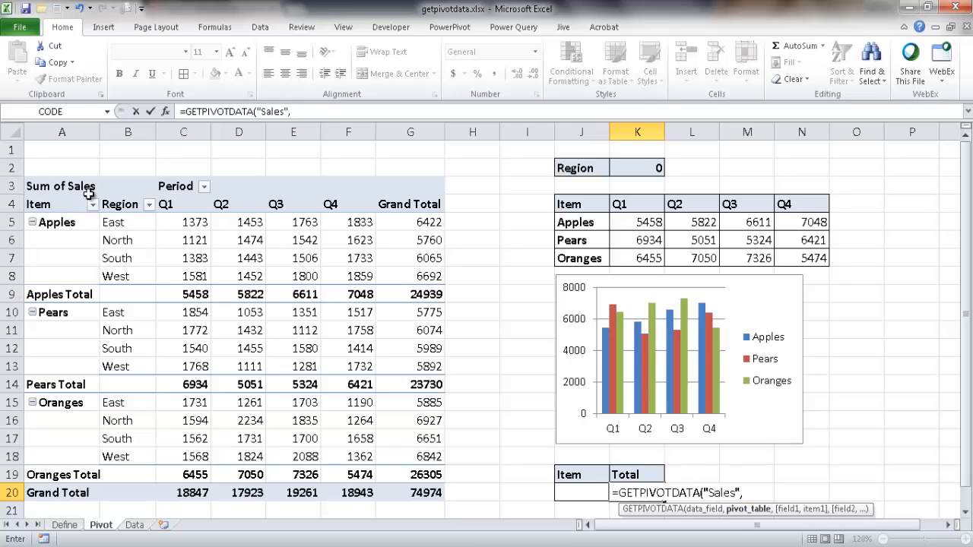
{"action": "mouse_move", "coordinate": [57, 176]}
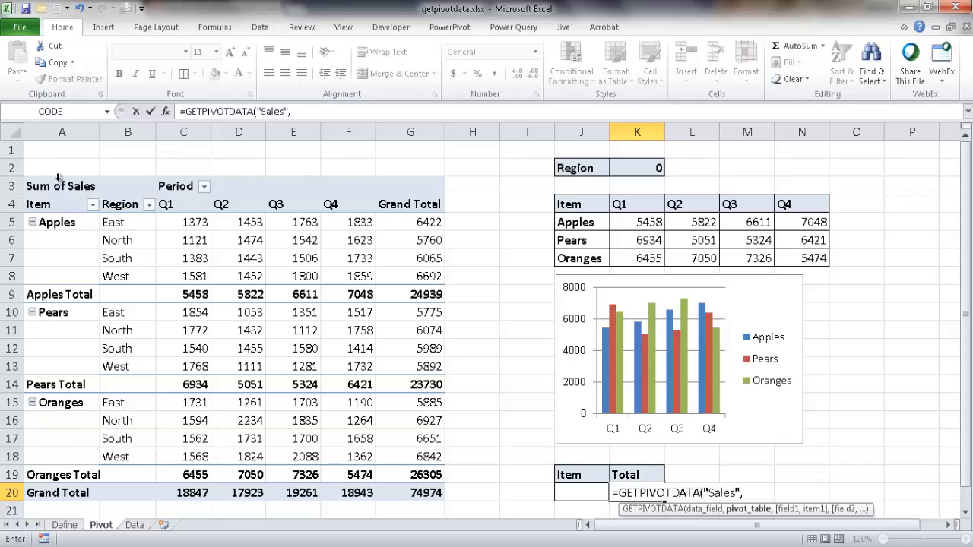
{"action": "mouse_move", "coordinate": [48, 186]}
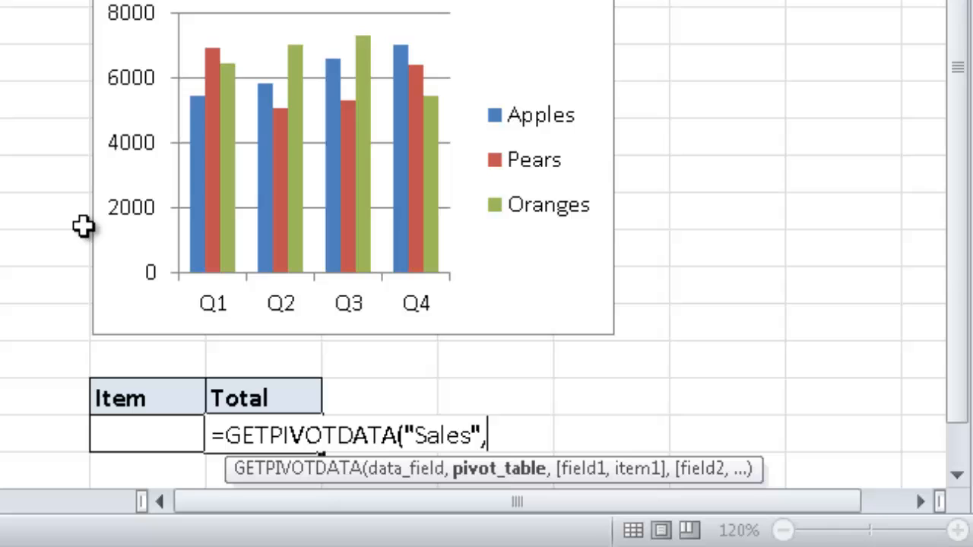
Complete the formula with $A$3, "Item" and J20, entering it so K20 shows #REF!
{"action": "type", "text": "$"}
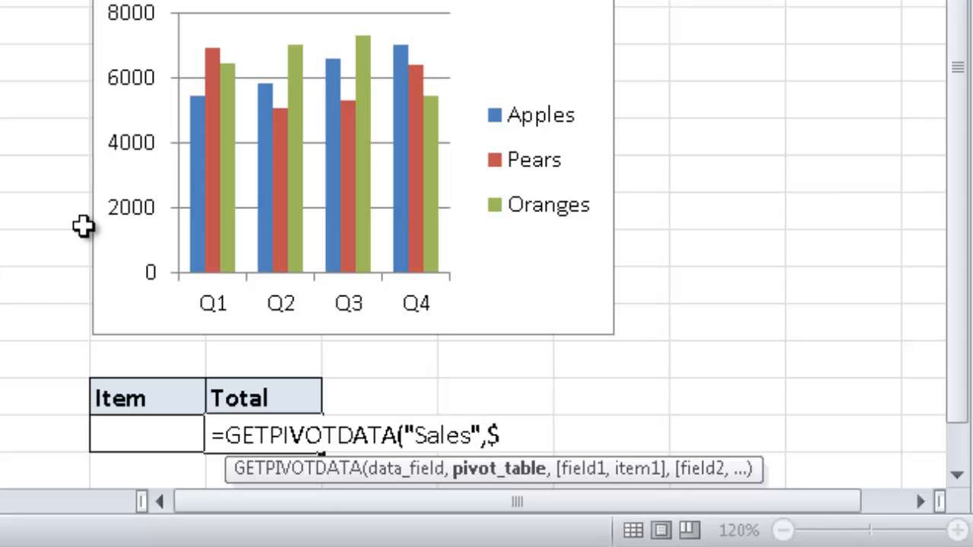
{"action": "type", "text": "a$"}
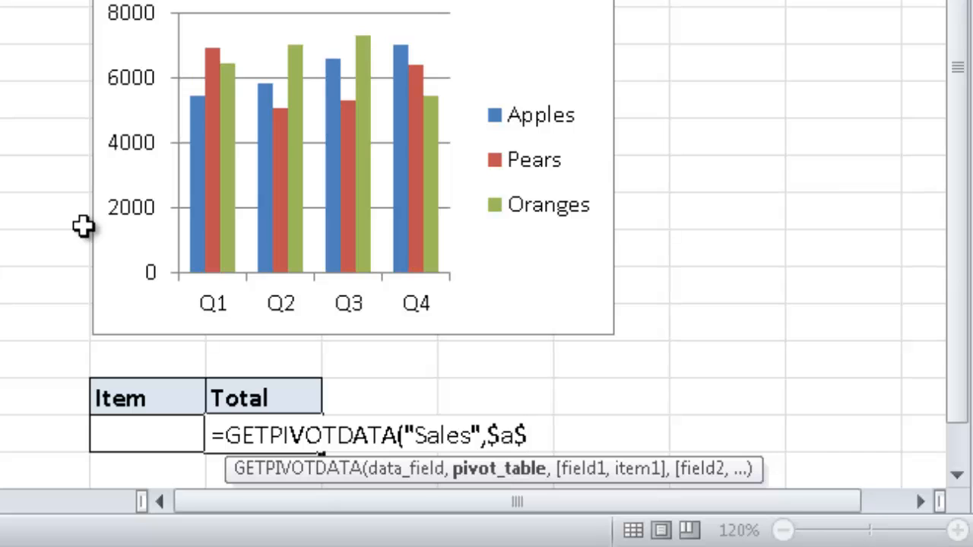
{"action": "type", "text": "3"}
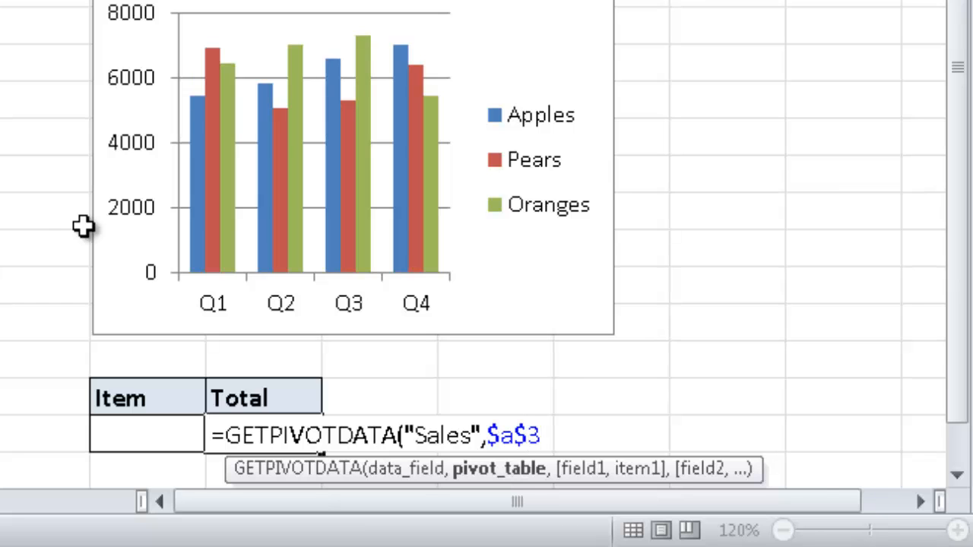
{"action": "type", "text": ",\""}
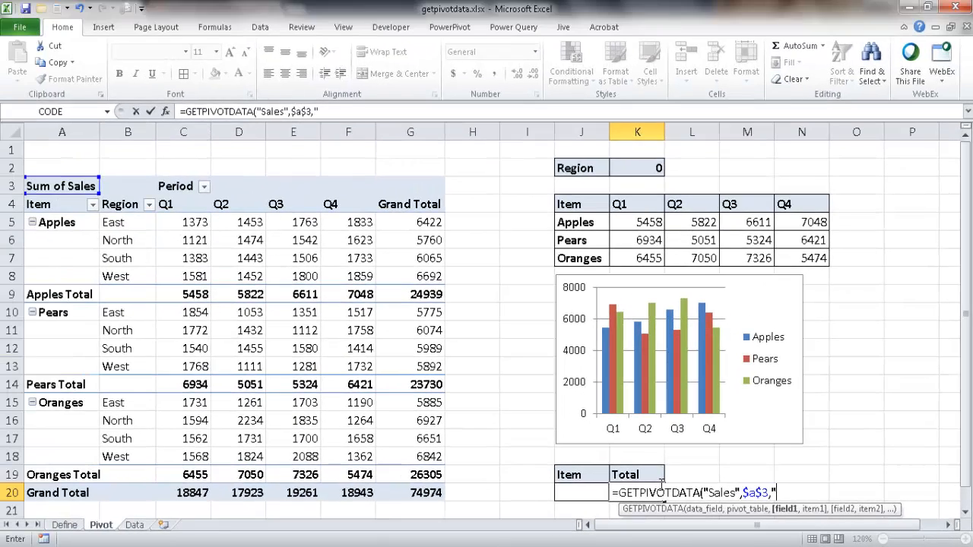
{"action": "type", "text": "Item"}
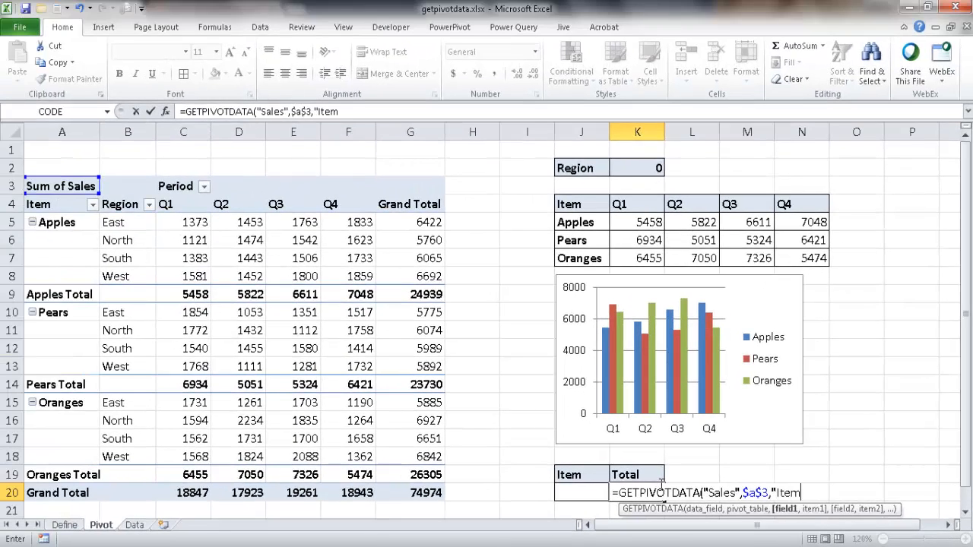
{"action": "type", "text": ",J20"}
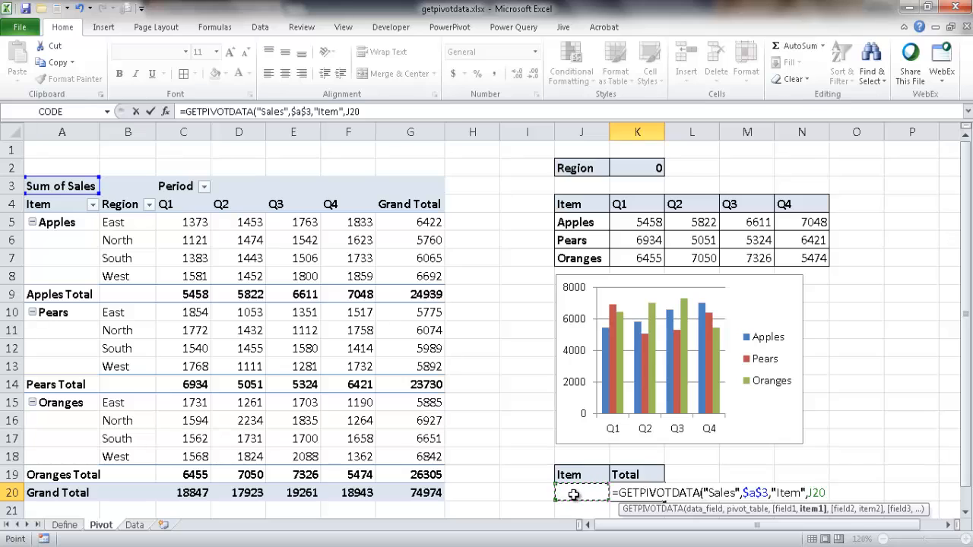
{"action": "key", "text": "Return"}
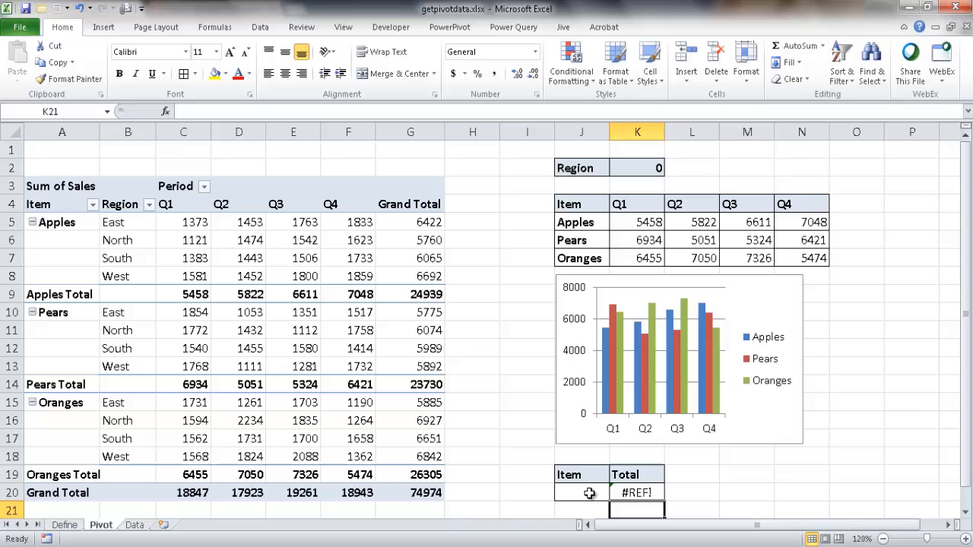
Enter Oranges in the Item cell J20 so the Total in K20 returns 26305.
{"action": "type", "text": "A"}
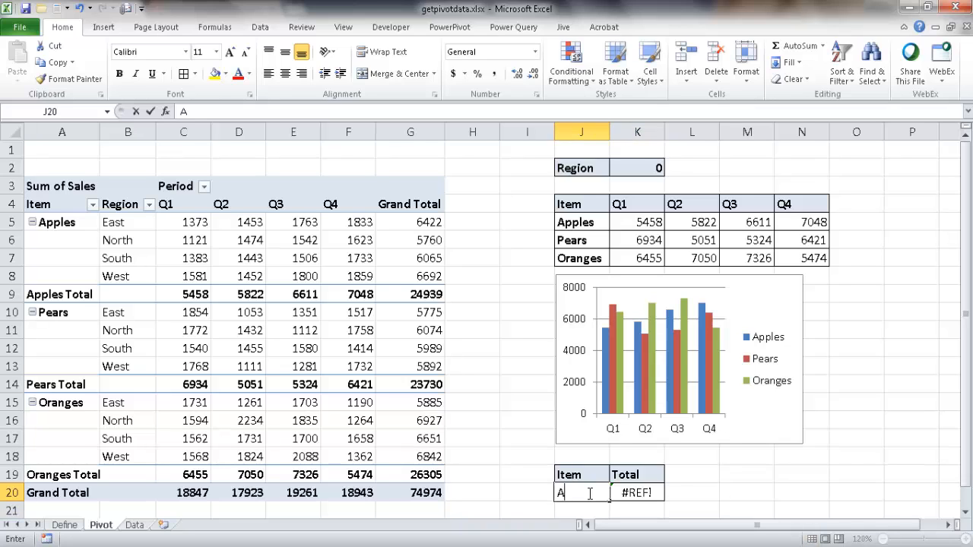
{"action": "key", "text": "Return"}
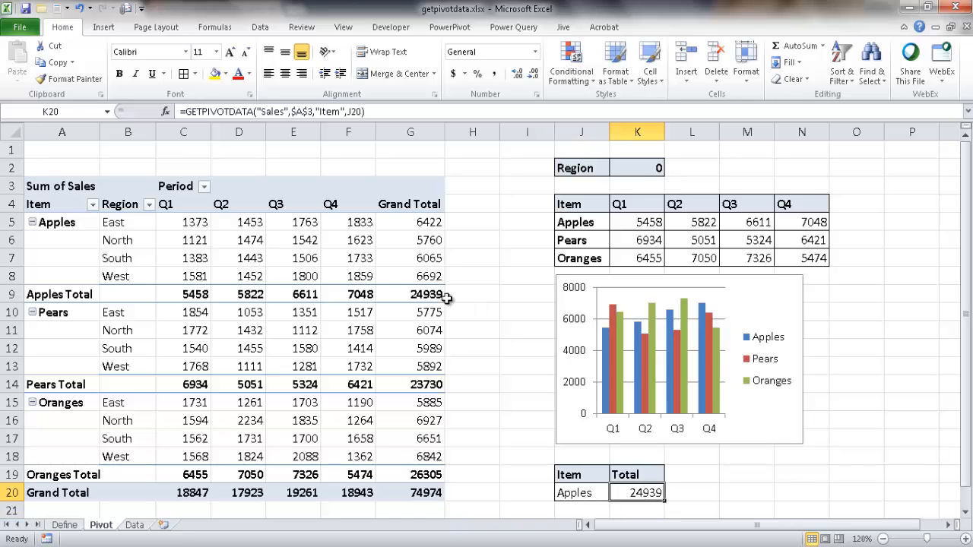
{"action": "left_click", "coordinate": [427, 295]}
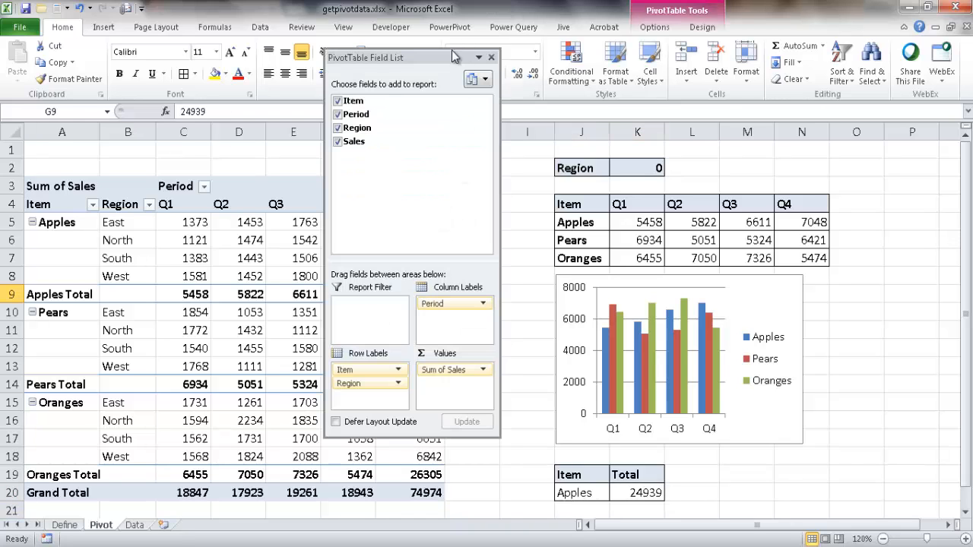
{"action": "left_click_drag", "start_coordinate": [392, 58], "coordinate": [881, 131]}
{"action": "type", "text": "Oranges"}
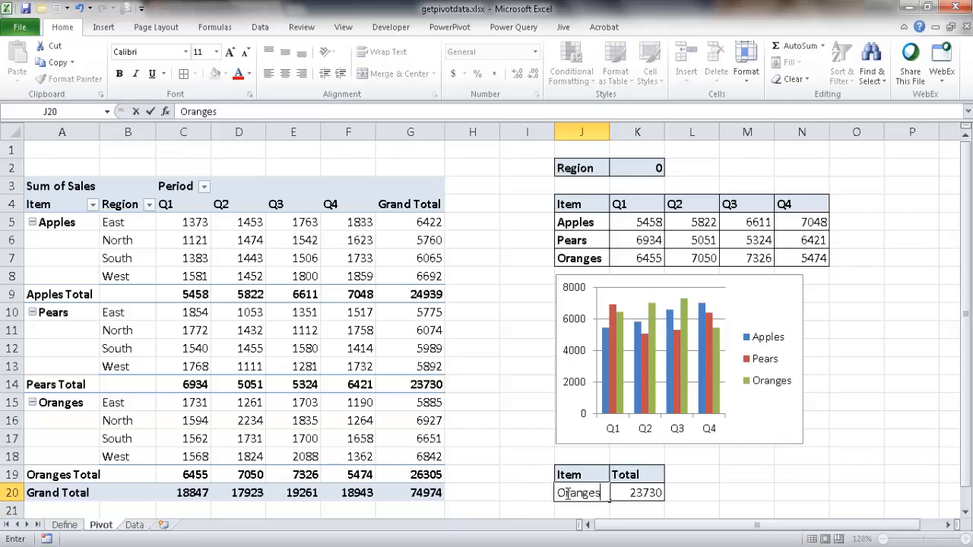
{"action": "key", "text": "Return"}
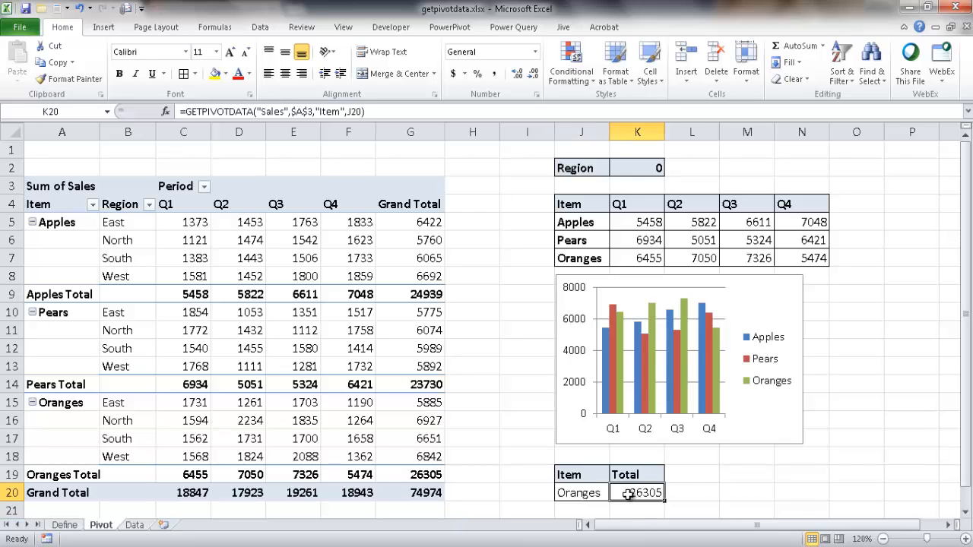
{"action": "mouse_move", "coordinate": [271, 113]}
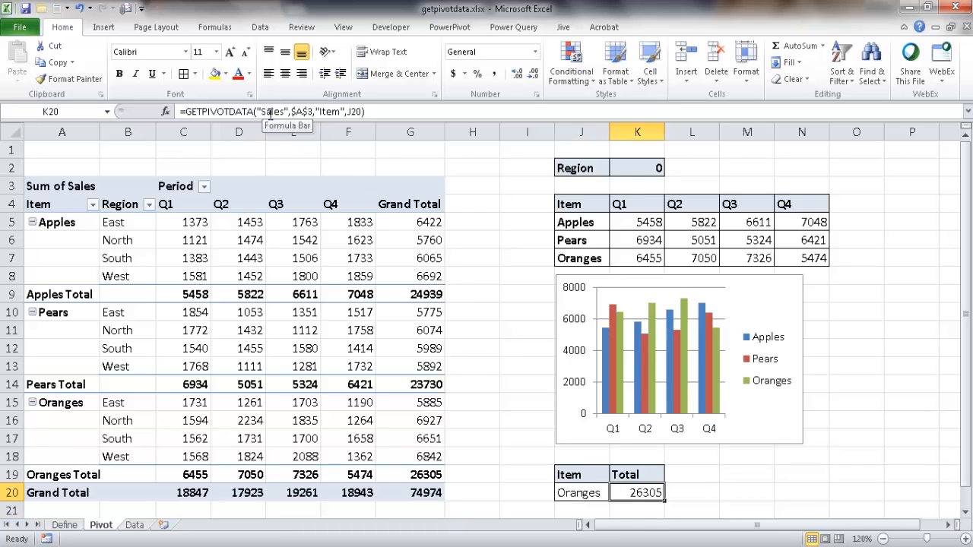
{"action": "mouse_move", "coordinate": [90, 191]}
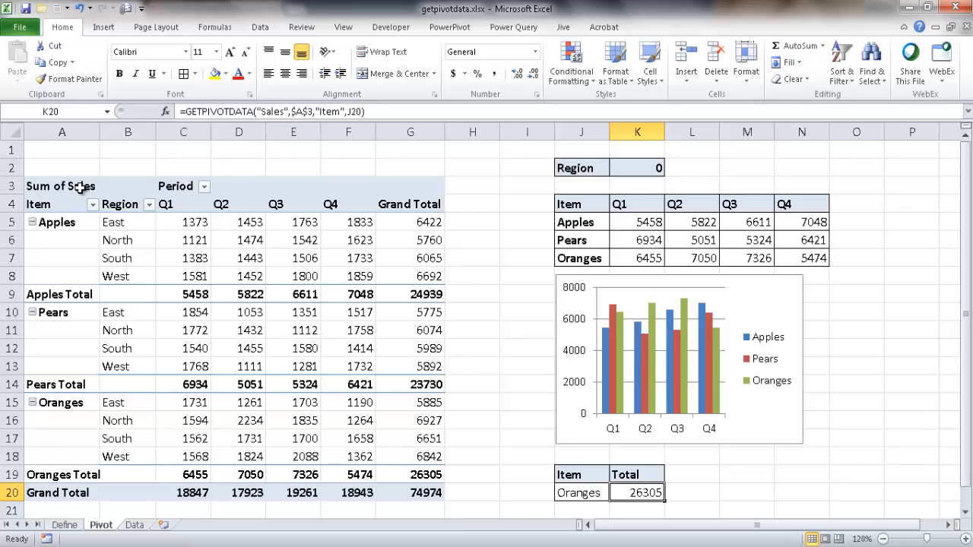
{"action": "mouse_move", "coordinate": [304, 112]}
{"action": "type", "text": "9"}
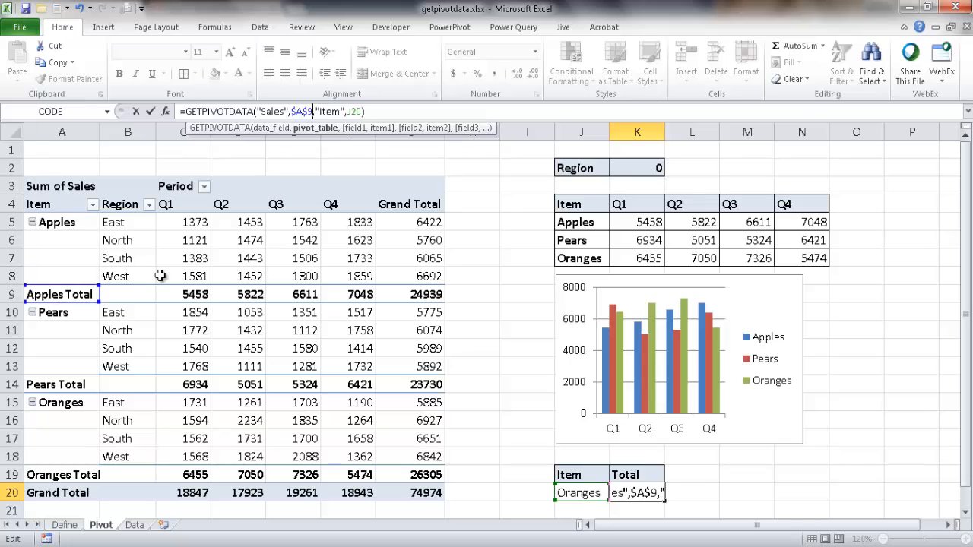
{"action": "key", "text": "Return"}
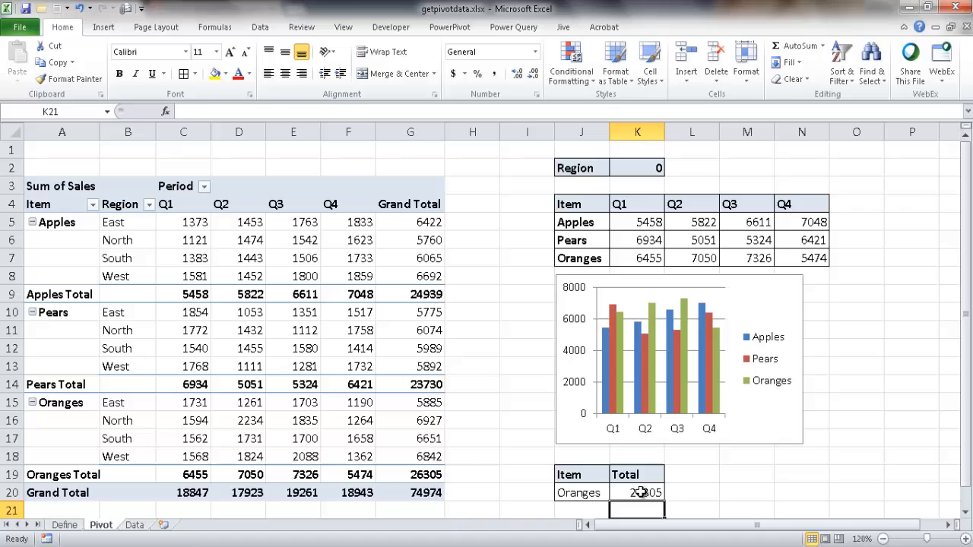
{"action": "left_click", "coordinate": [637, 493]}
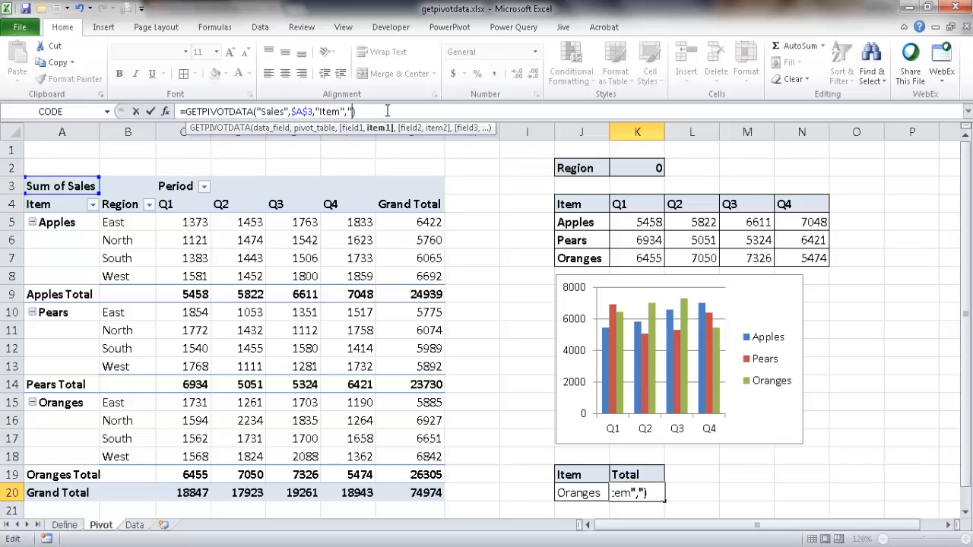
{"action": "type", "text": "J20"}
{"action": "key", "text": "Return"}
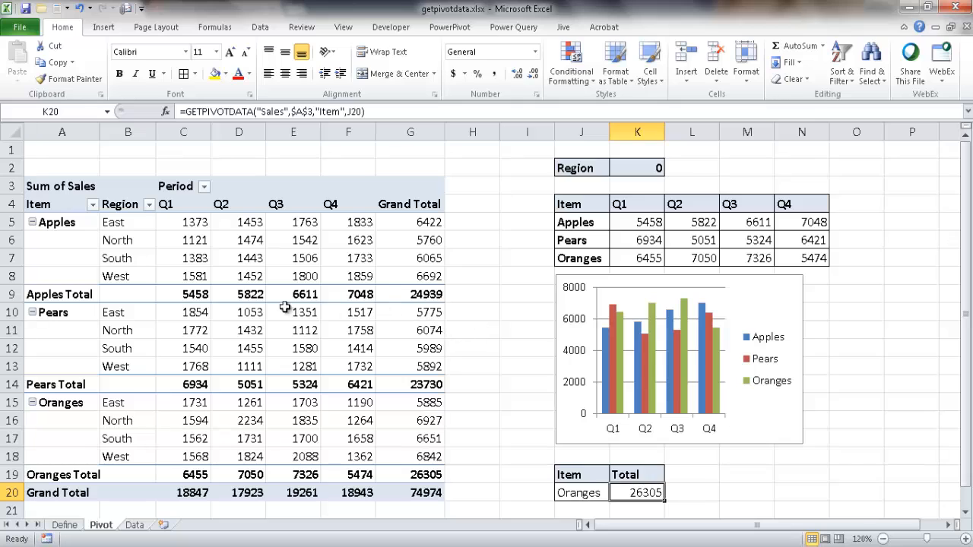
{"action": "mouse_move", "coordinate": [186, 287]}
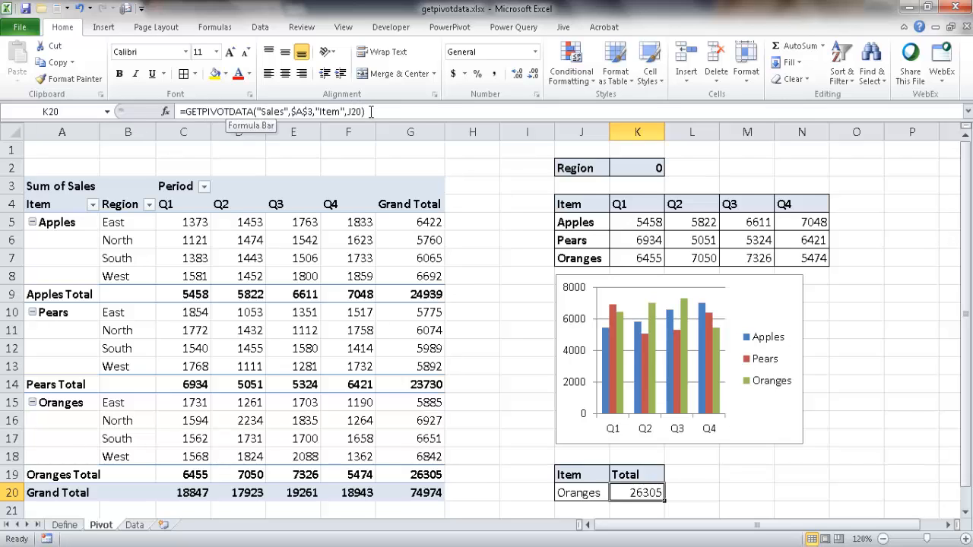
{"action": "mouse_move", "coordinate": [469, 255]}
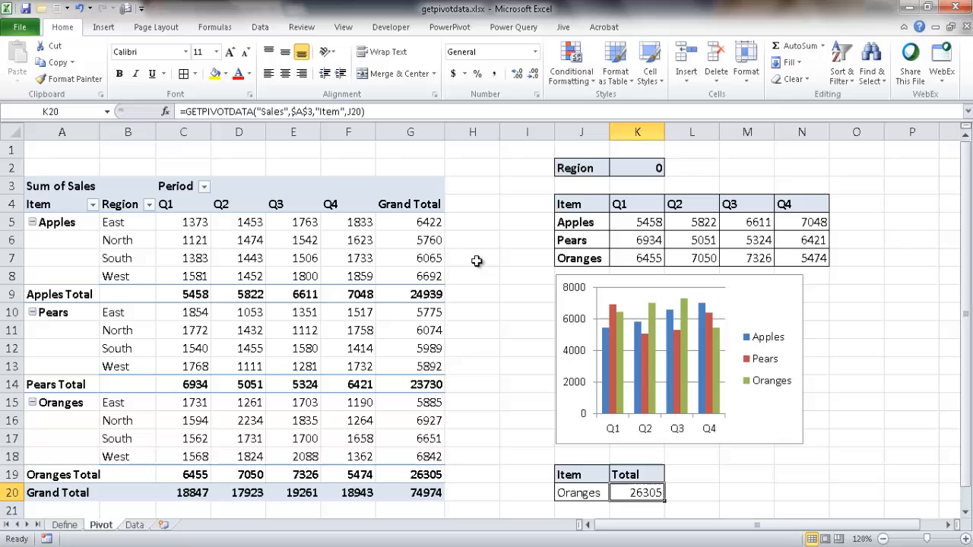
{"action": "left_click", "coordinate": [410, 258]}
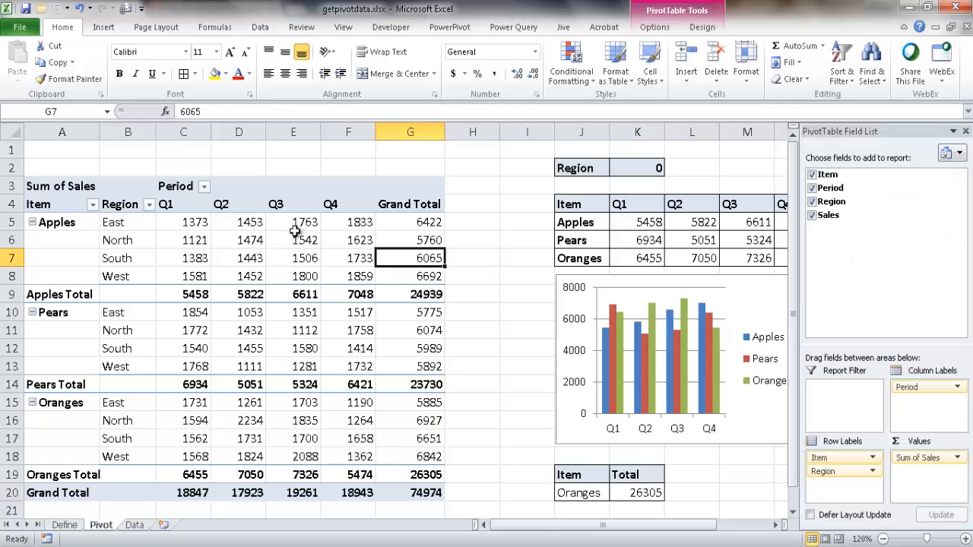
{"action": "mouse_move", "coordinate": [304, 240]}
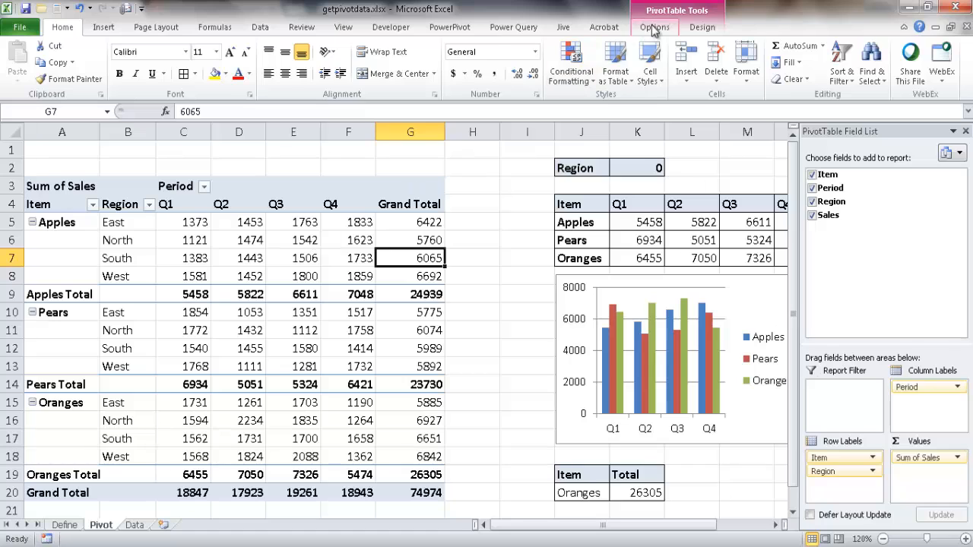
{"action": "left_click", "coordinate": [653, 28]}
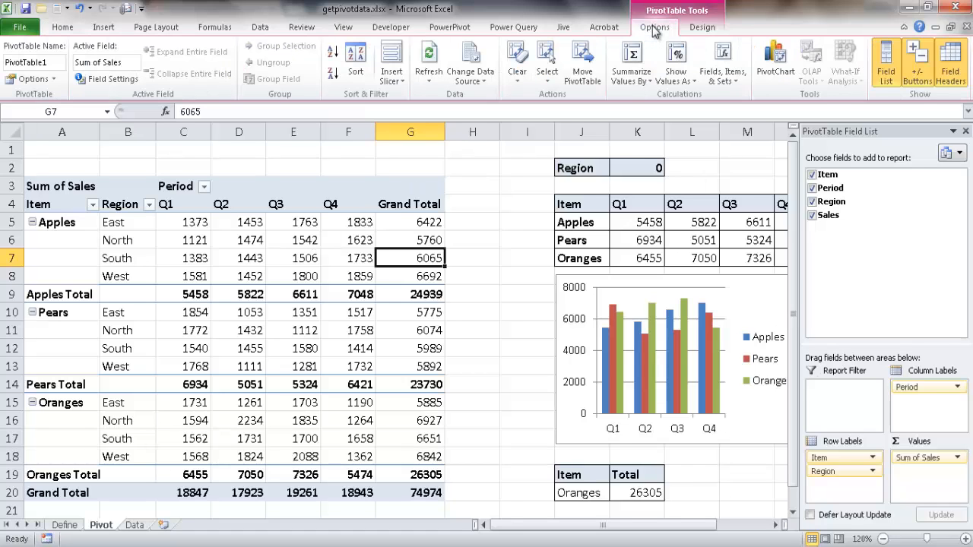
{"action": "mouse_move", "coordinate": [31, 103]}
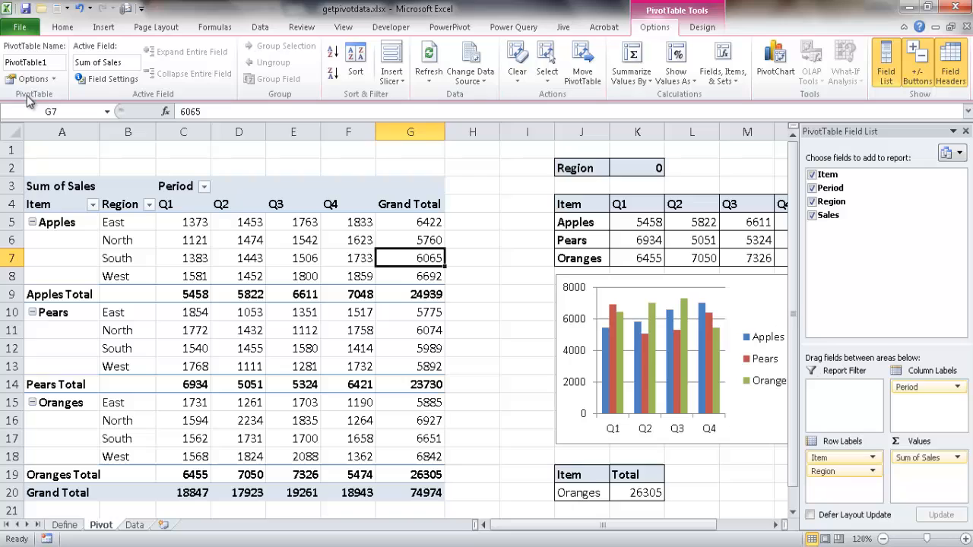
{"action": "left_click", "coordinate": [32, 79]}
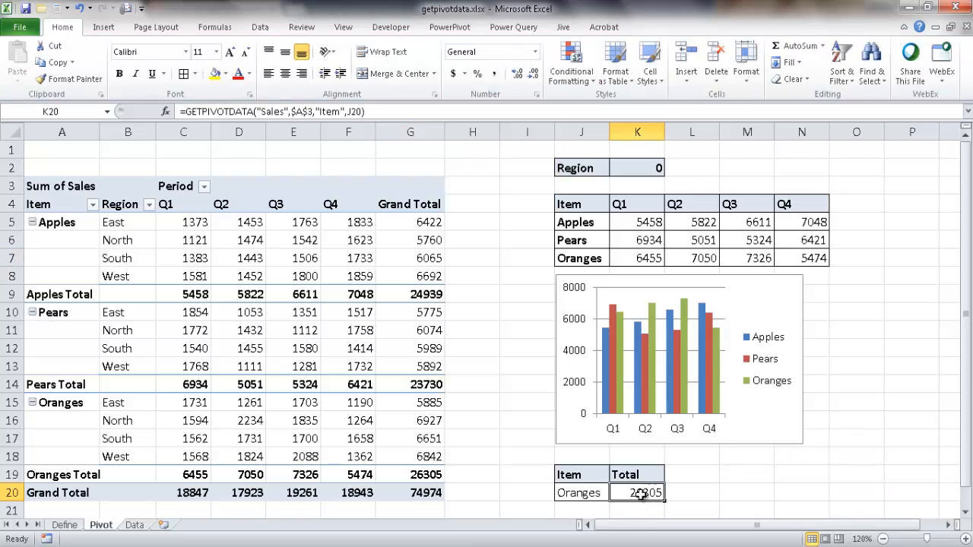
{"action": "left_click", "coordinate": [747, 474]}
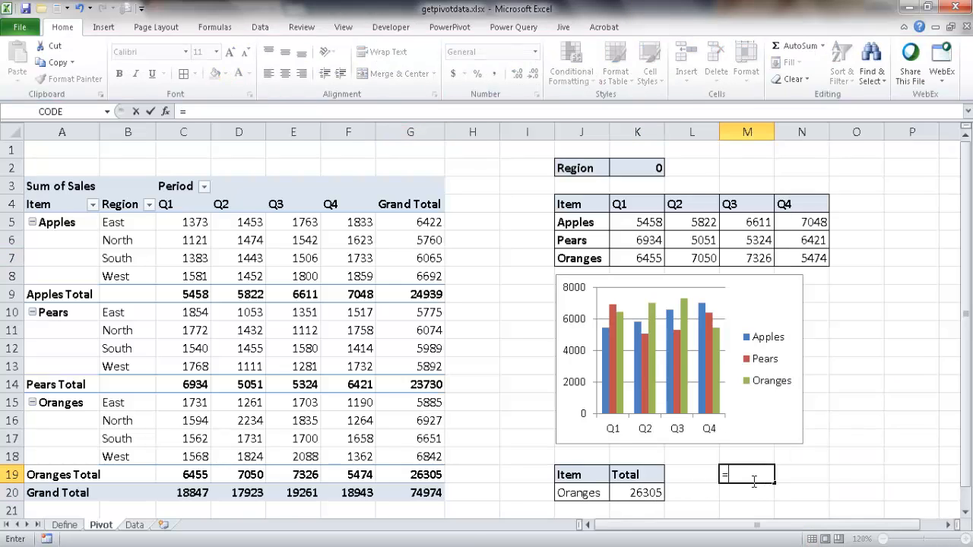
{"action": "left_click", "coordinate": [411, 295]}
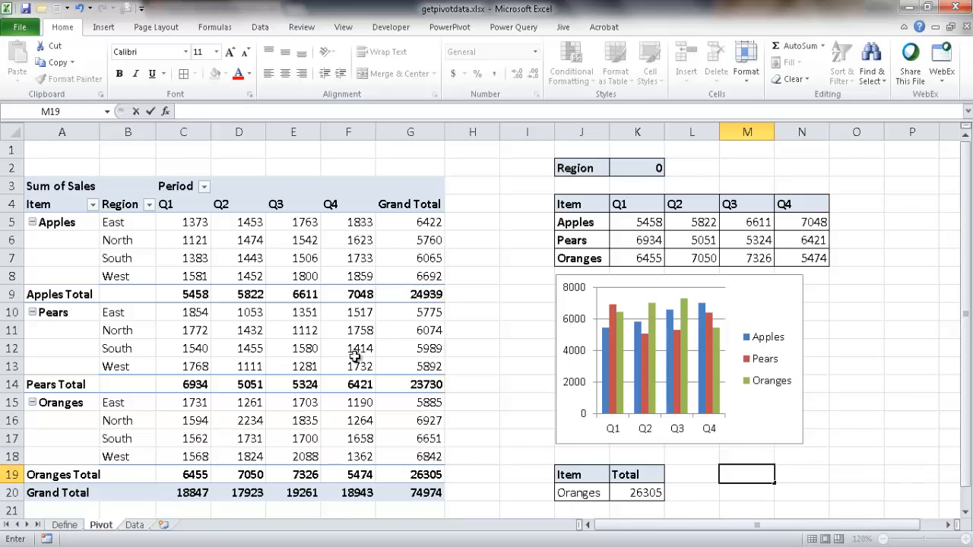
{"action": "left_click", "coordinate": [349, 348]}
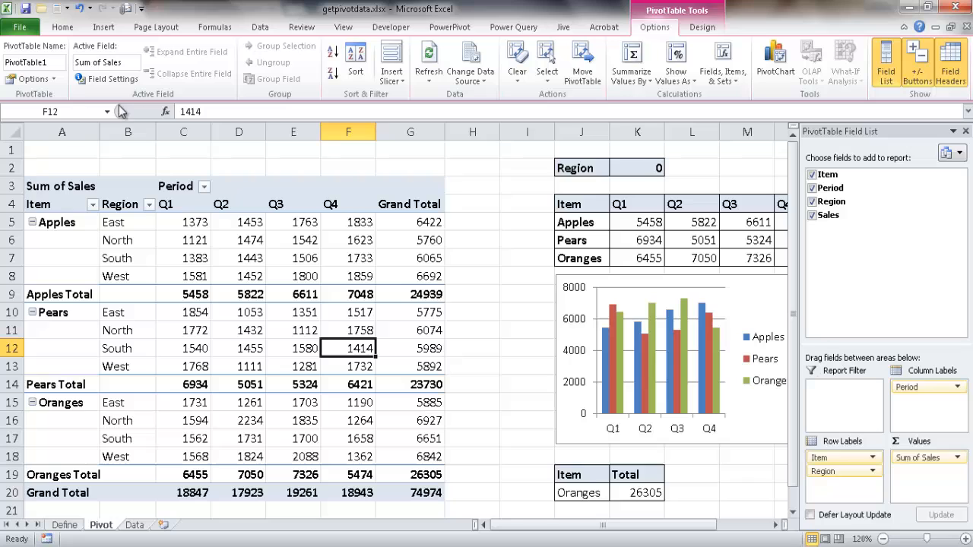
{"action": "left_click", "coordinate": [32, 79]}
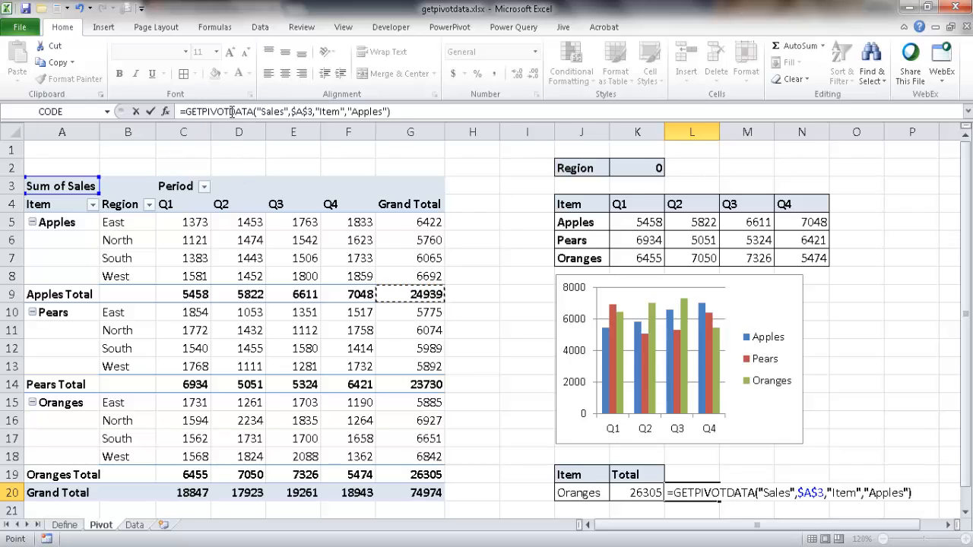
{"action": "mouse_move", "coordinate": [459, 269]}
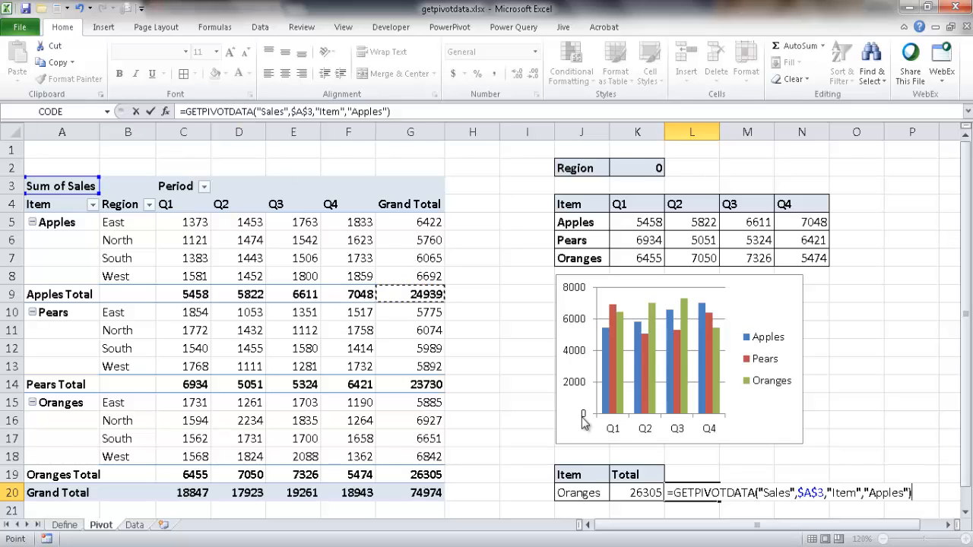
{"action": "mouse_move", "coordinate": [260, 155]}
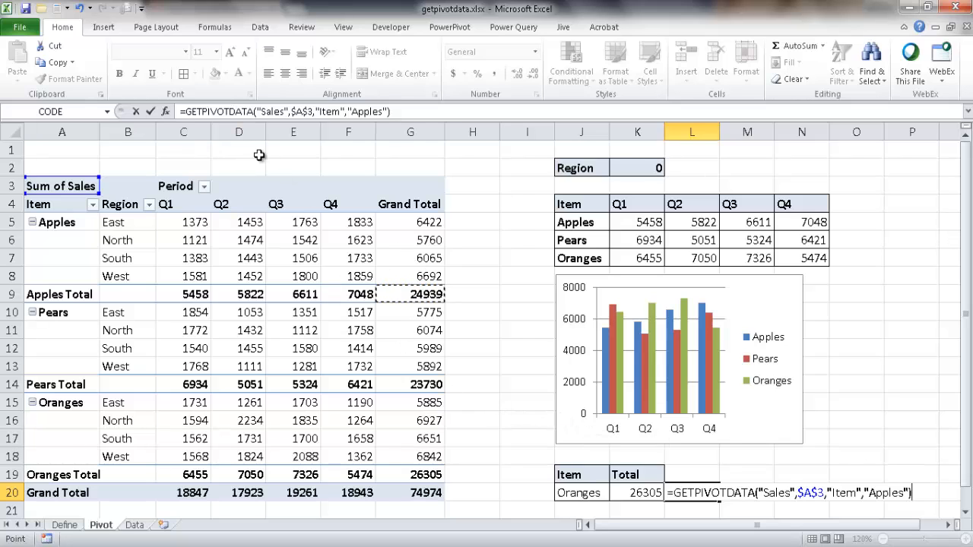
{"action": "mouse_move", "coordinate": [334, 274]}
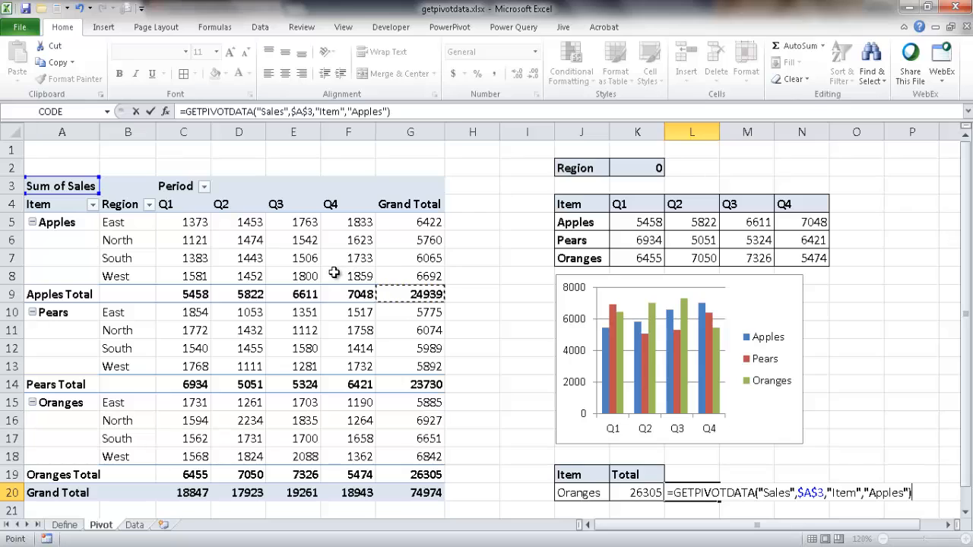